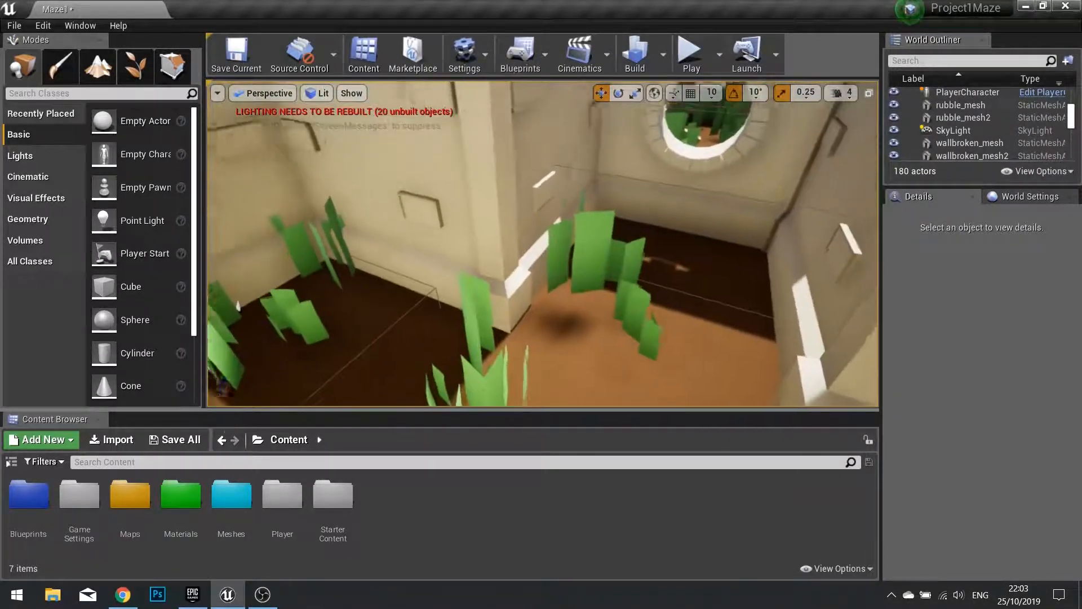
Step: Pan the viewport over the maze walls
left_click_drag(539, 276, 607, 271)
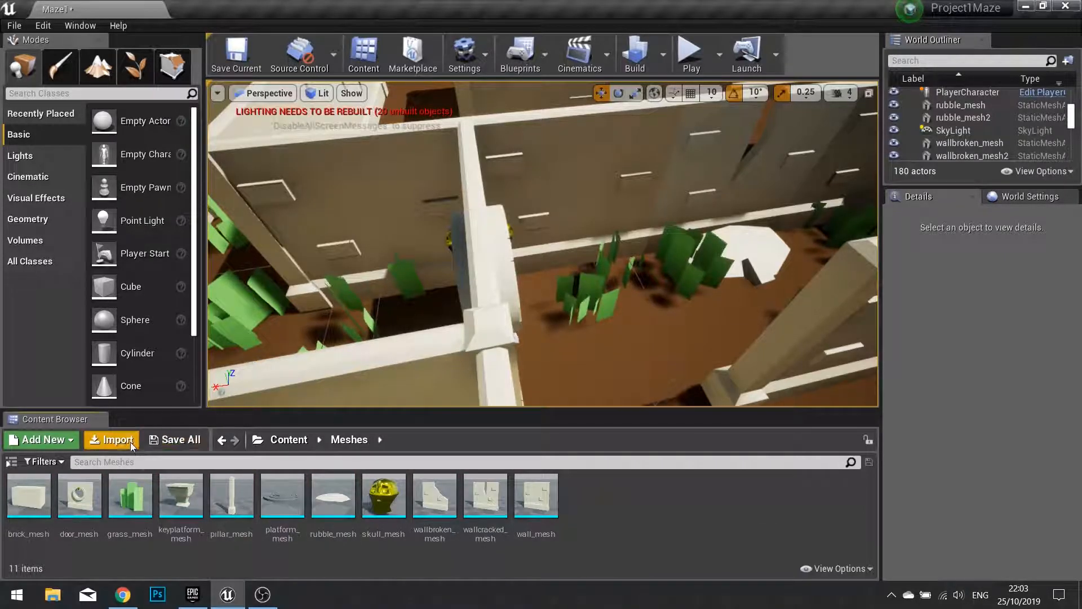
Step: Import arrow_mesh and arrowshooter_mesh together and select the unwanted imported material for deletion
left_click(111, 440)
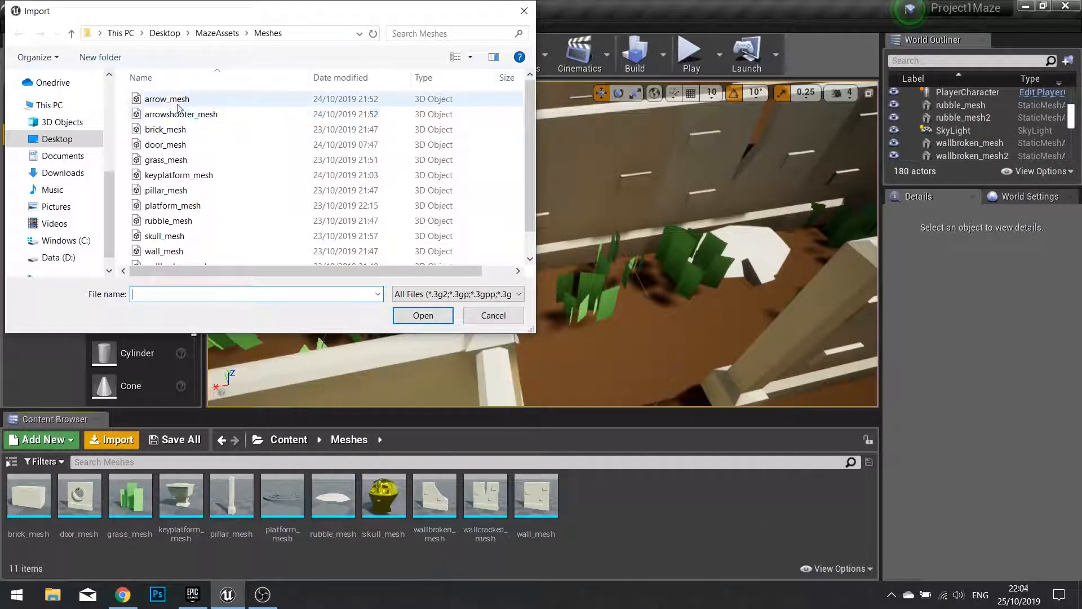
left_click(180, 114)
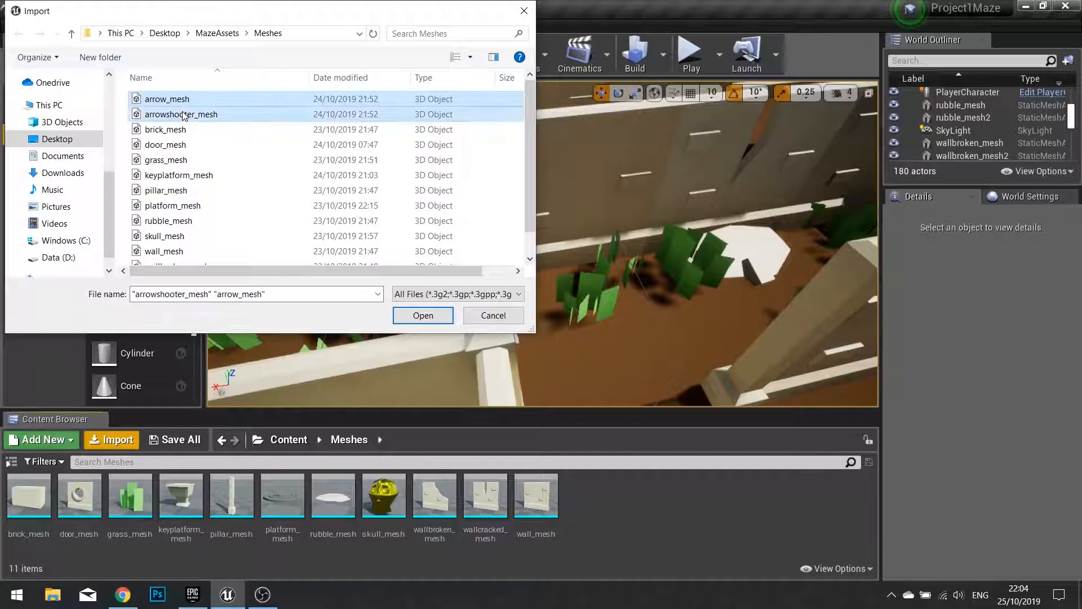
left_click(423, 315)
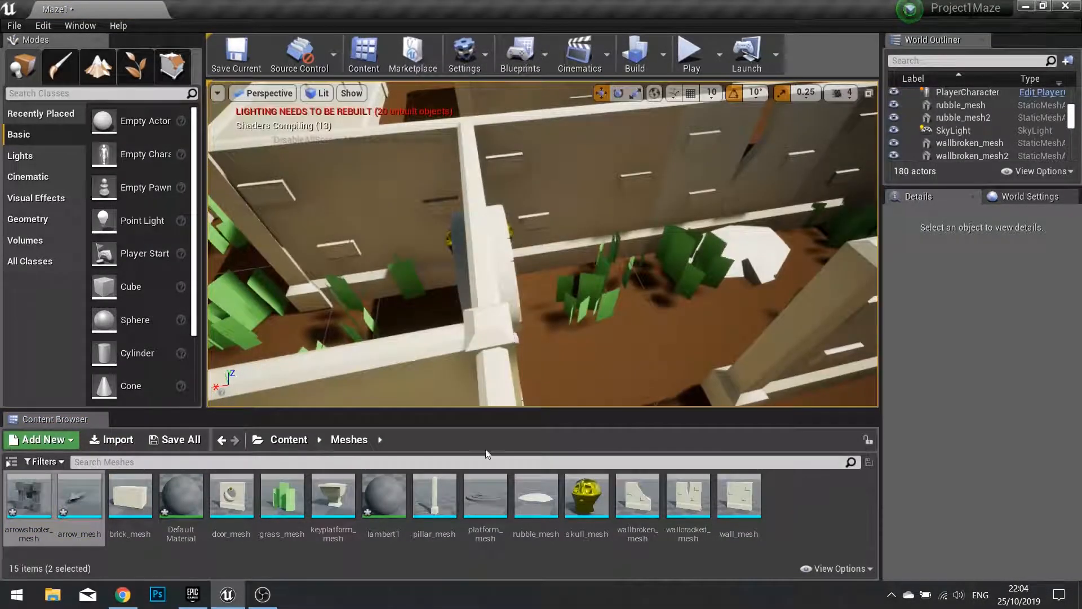
left_click(180, 494)
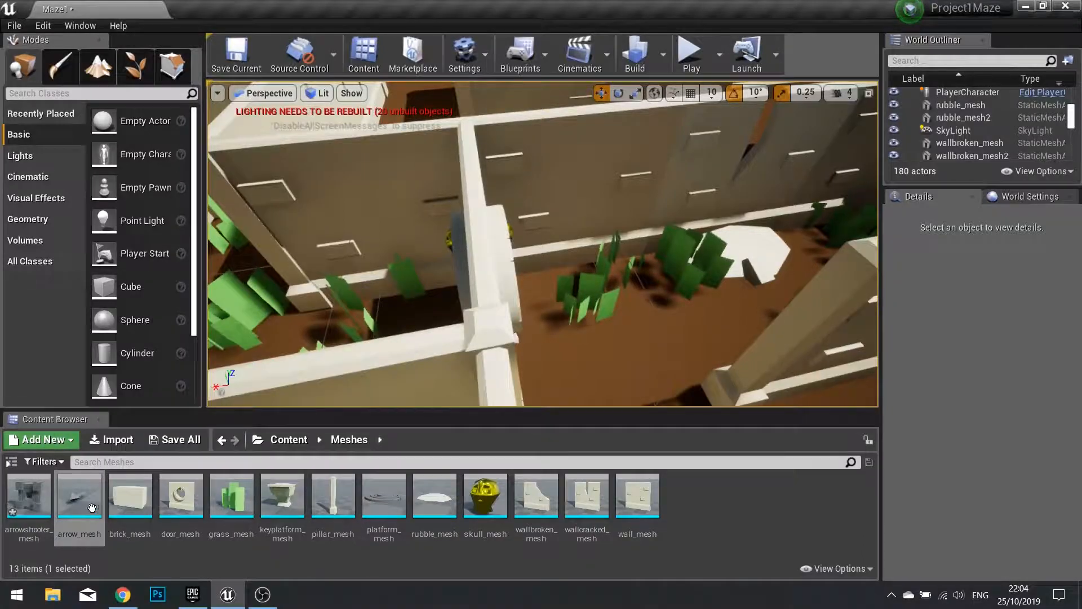
Step: In Content > Materials, add a new material and name it WallDecor_Mat
left_click(289, 439)
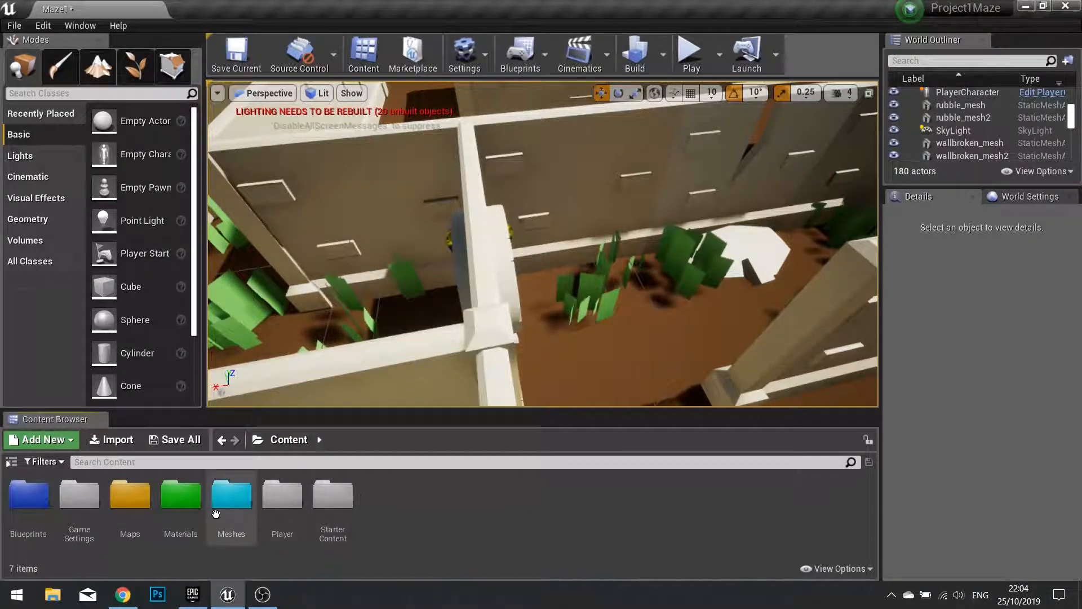
left_click(41, 440)
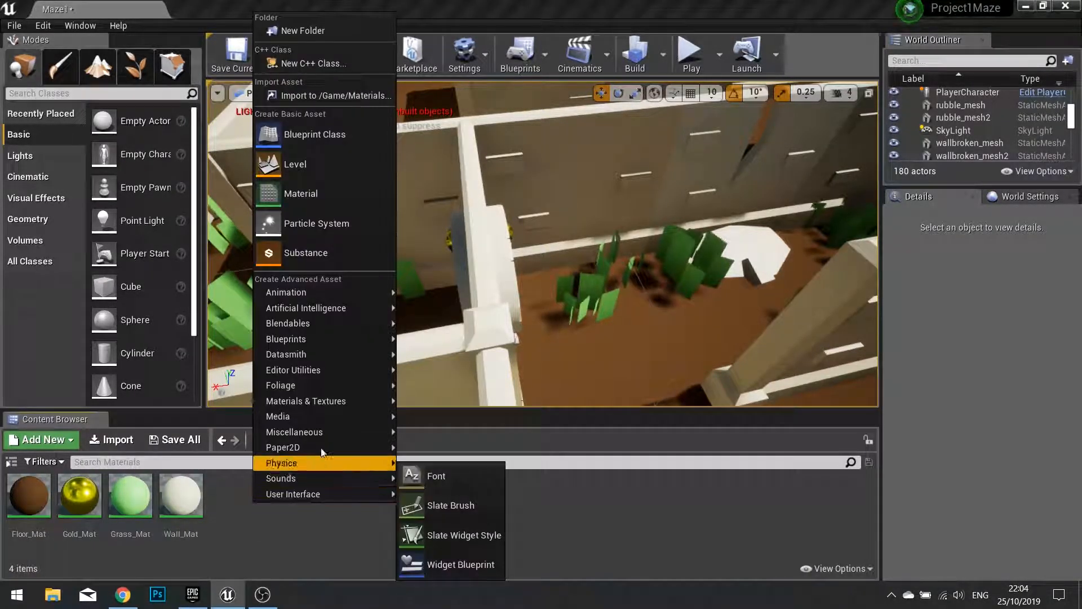
left_click(301, 193)
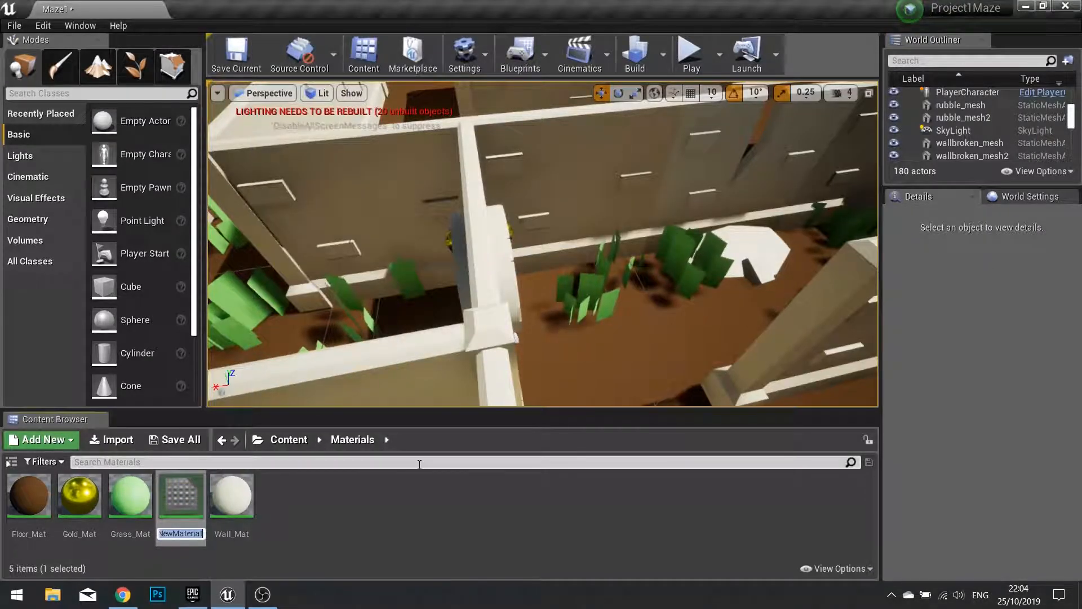
type("Trap")
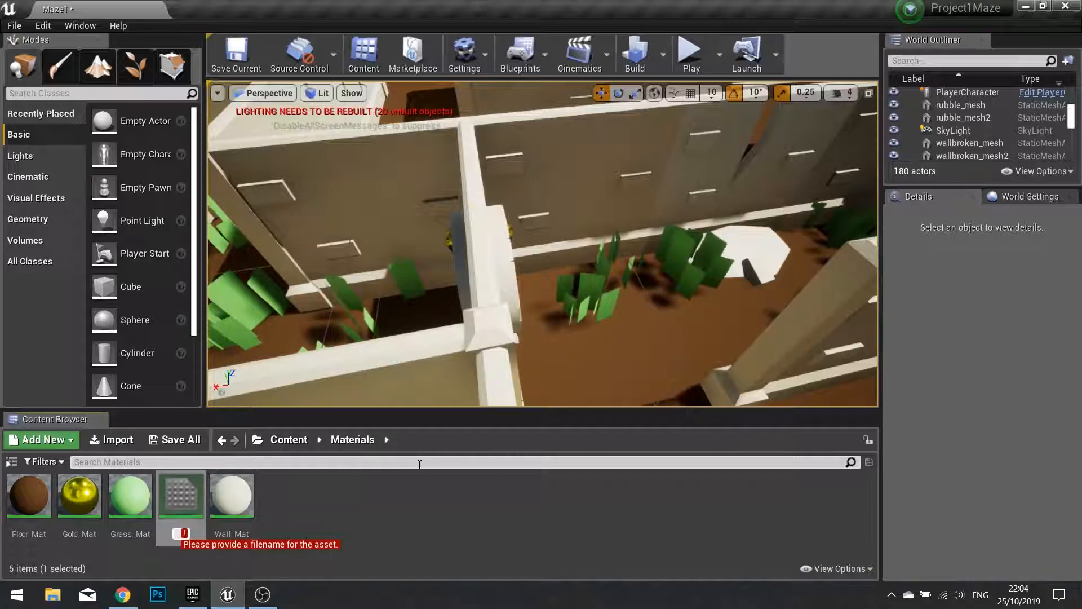
type("Wall")
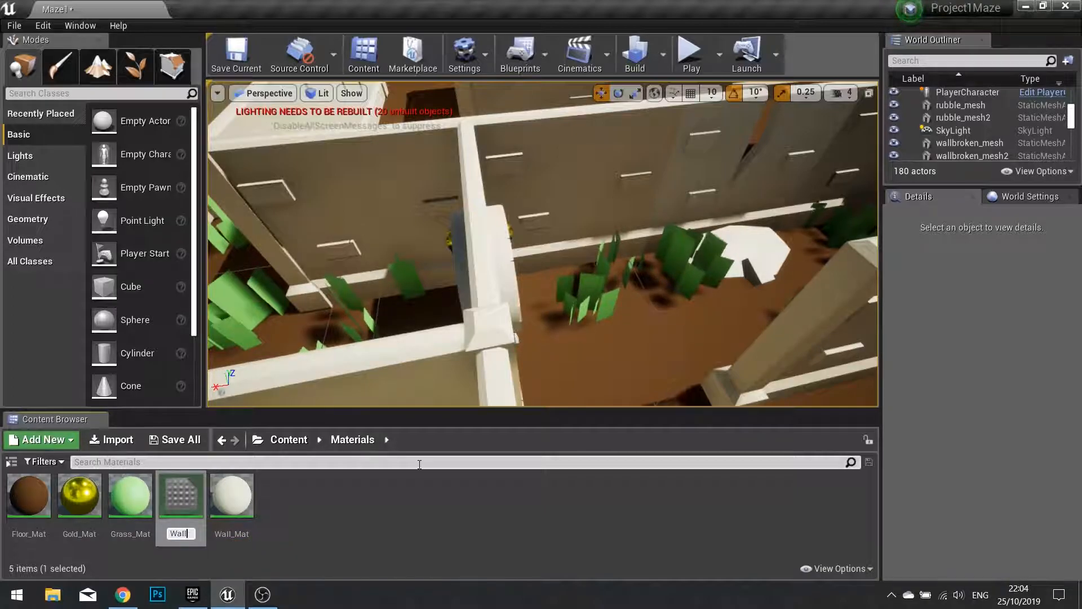
type("de")
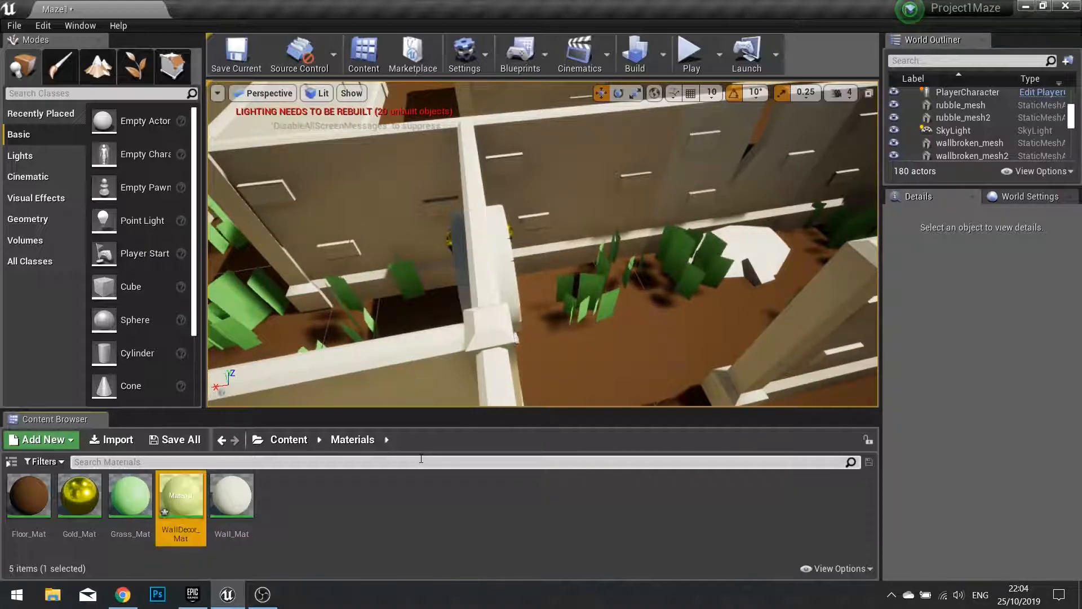
mouse_move(181, 494)
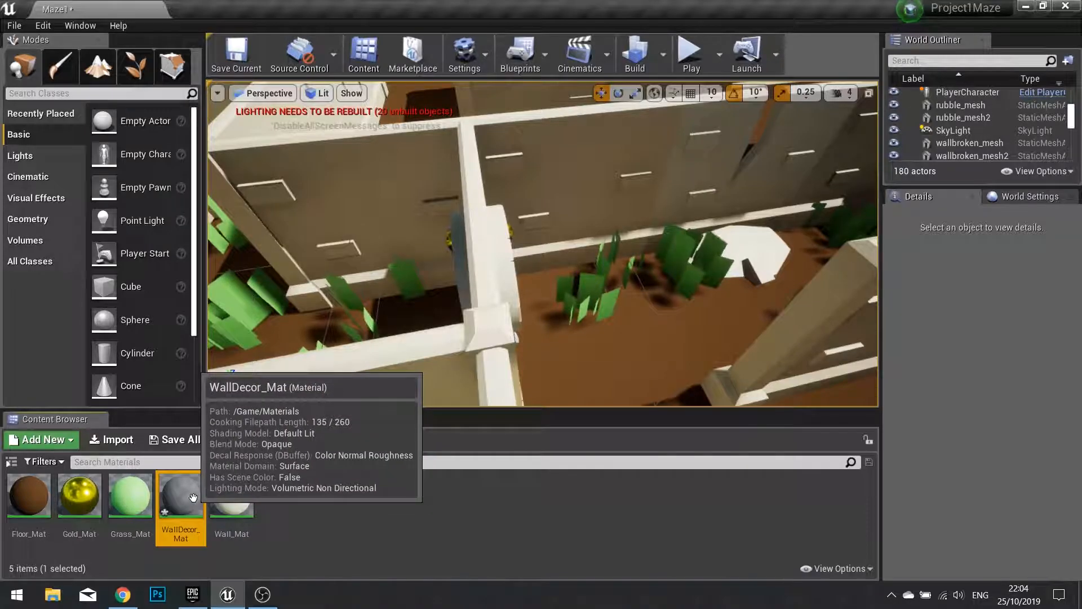
Step: In WallDecor_Mat, tune the base-colour constant to a saturated tan-brown and accept it
double_click(180, 496)
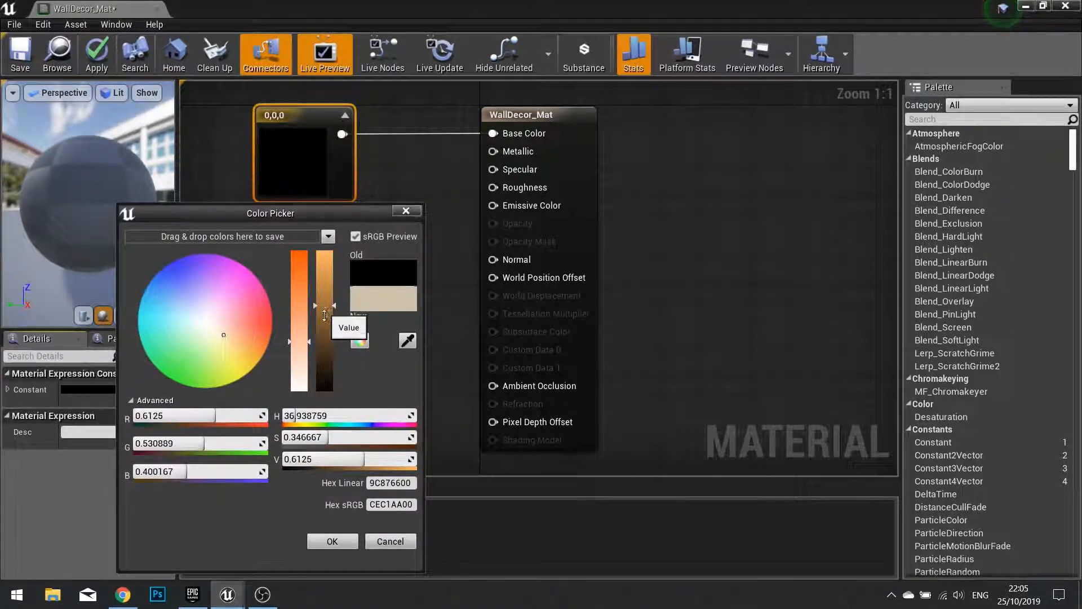
left_click(239, 340)
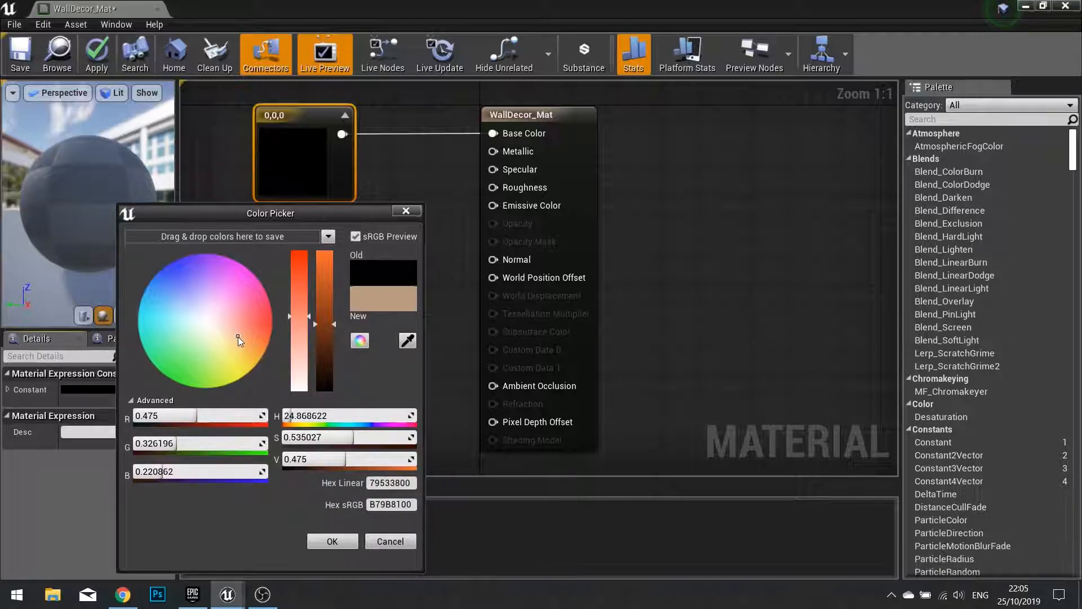
left_click_drag(319, 322, 319, 347)
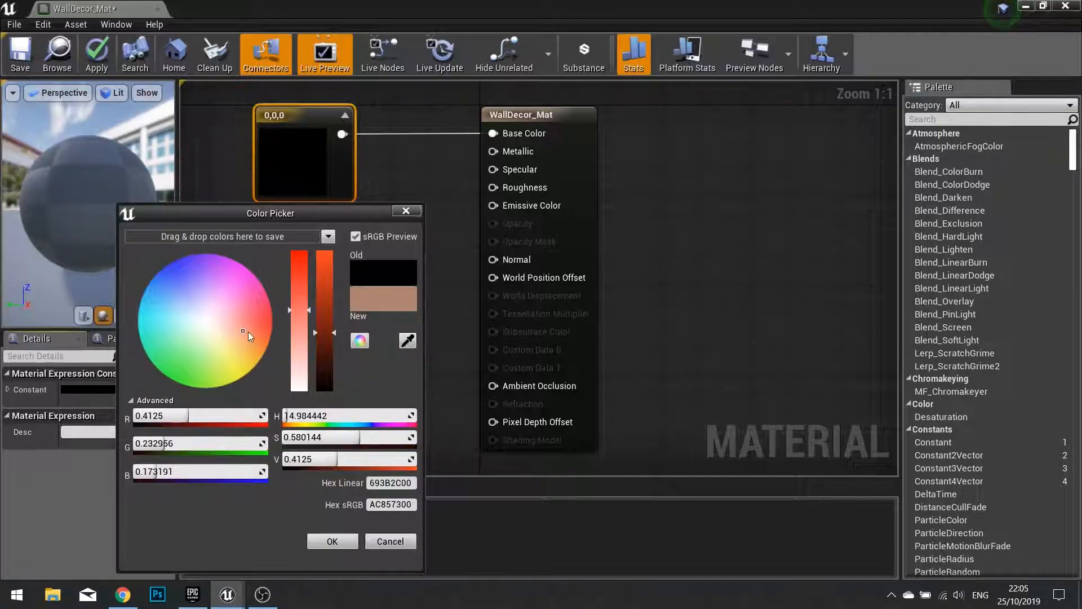
left_click_drag(321, 314, 321, 355)
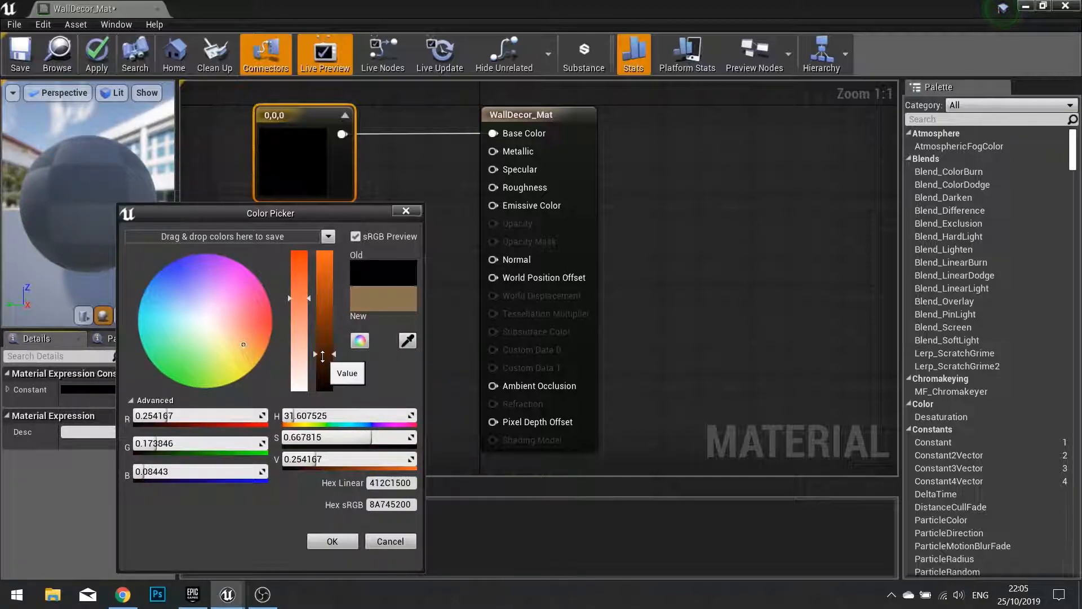
left_click_drag(322, 356, 321, 345)
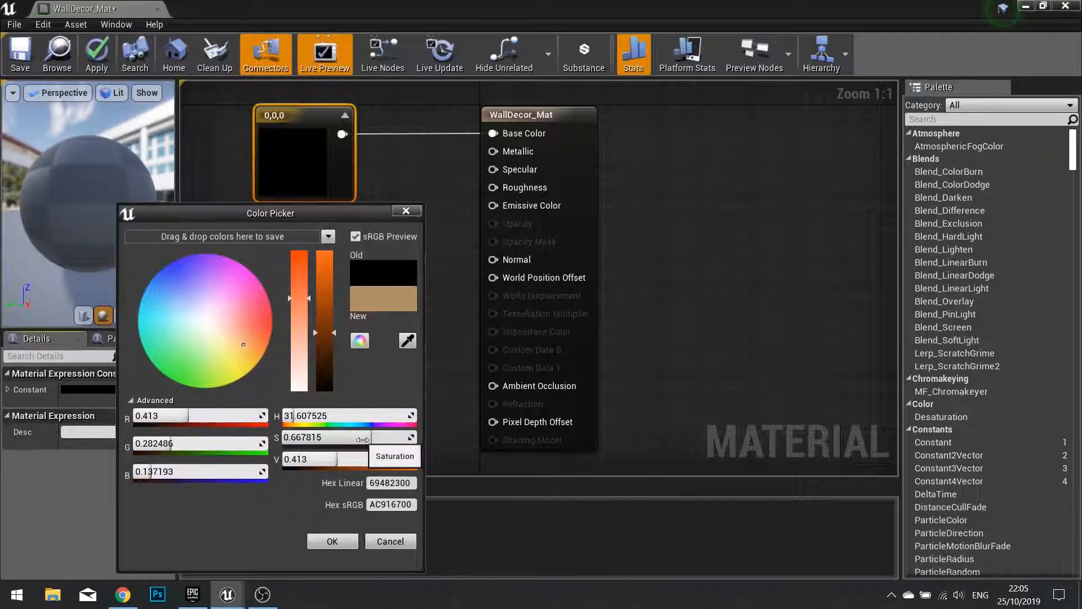
left_click_drag(364, 437, 413, 437)
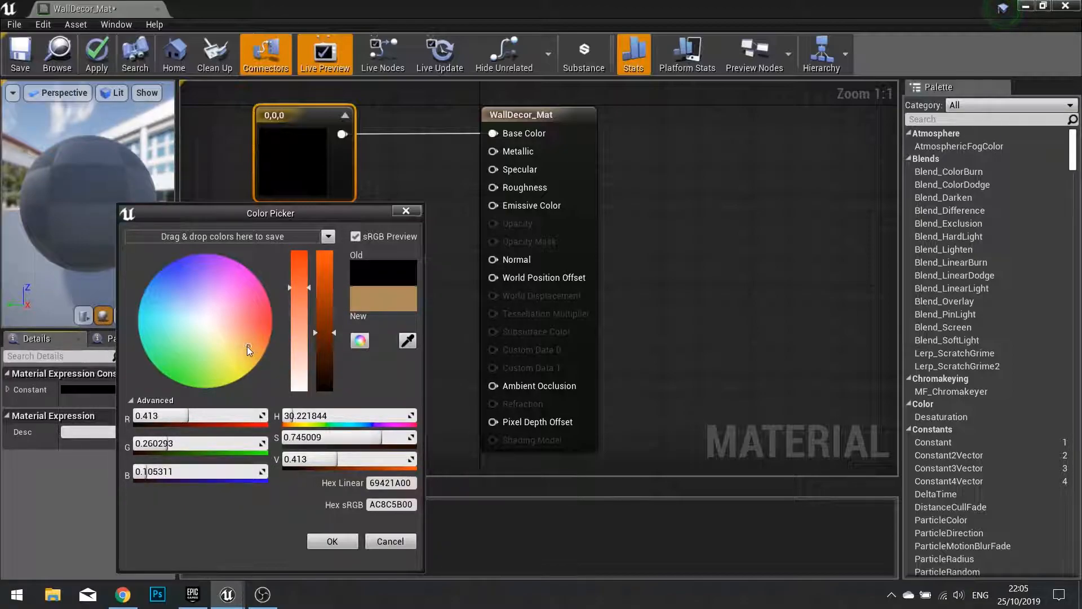
left_click(331, 541)
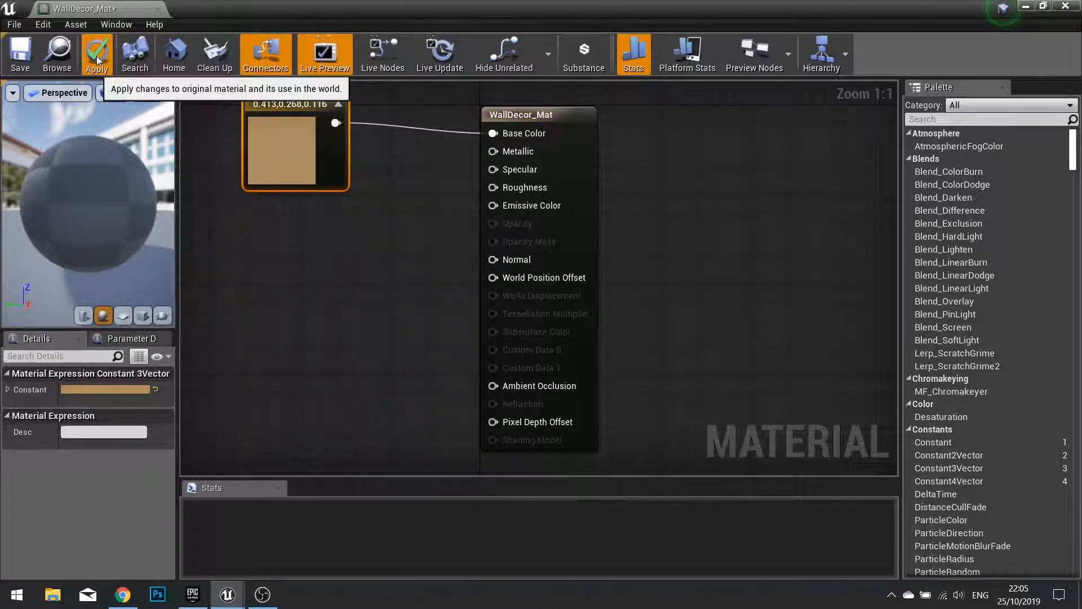
Step: Apply and save the finished WallDecor_Mat material
left_click(97, 54)
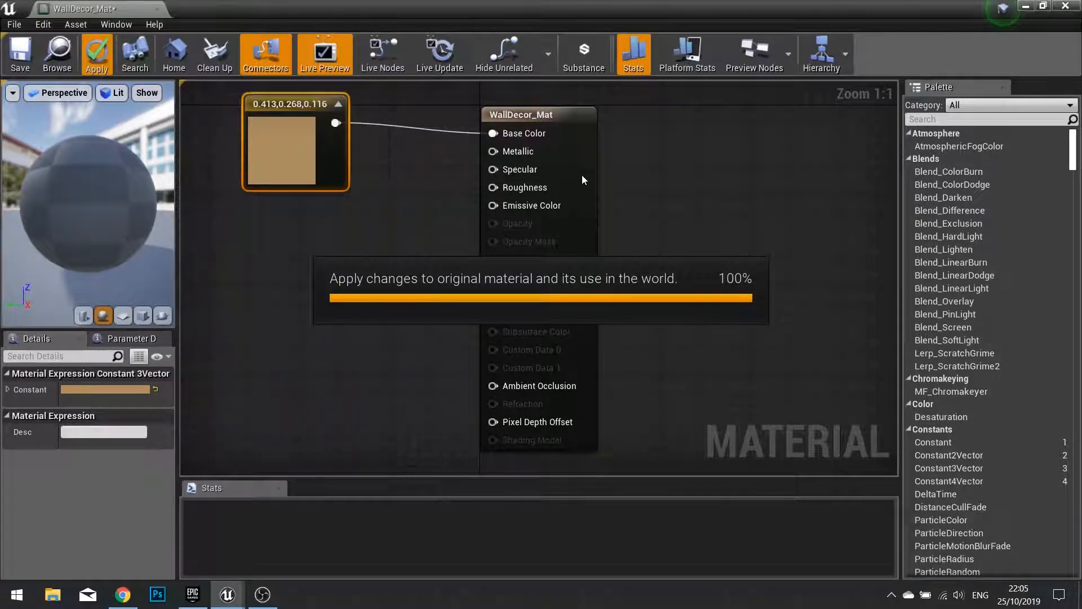
left_click(96, 54)
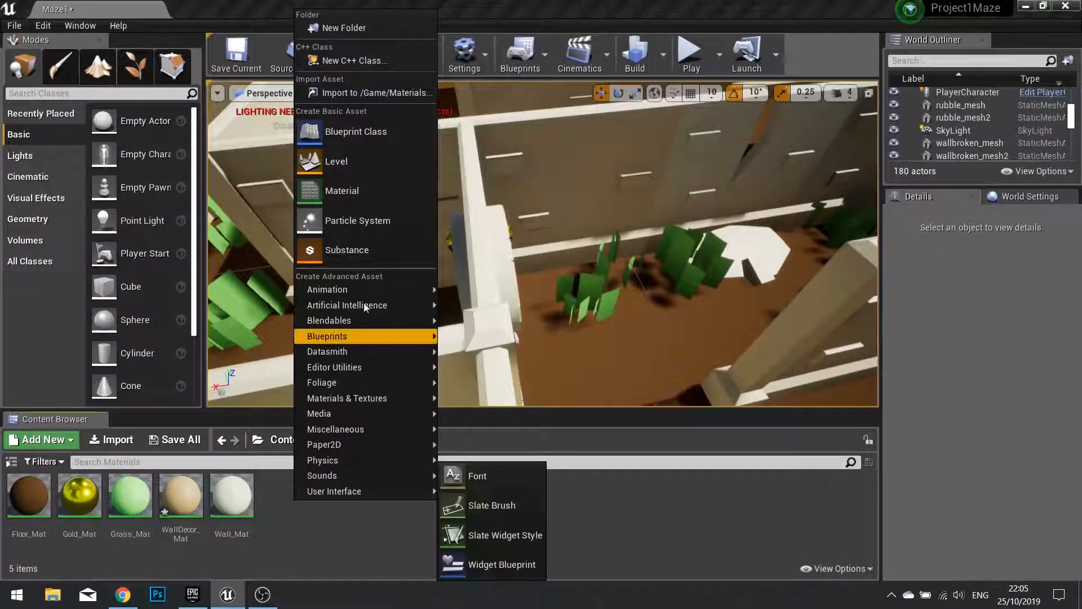
mouse_move(341, 191)
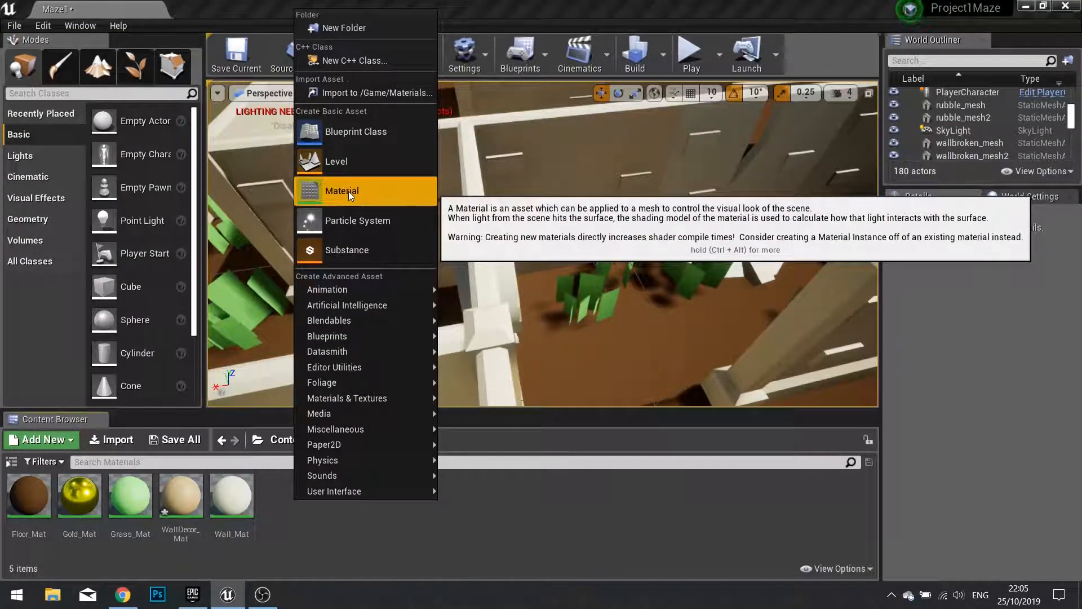
Step: Add a new material named Silver_Mat and open it in the Material Editor
left_click(341, 192)
type("Silver")
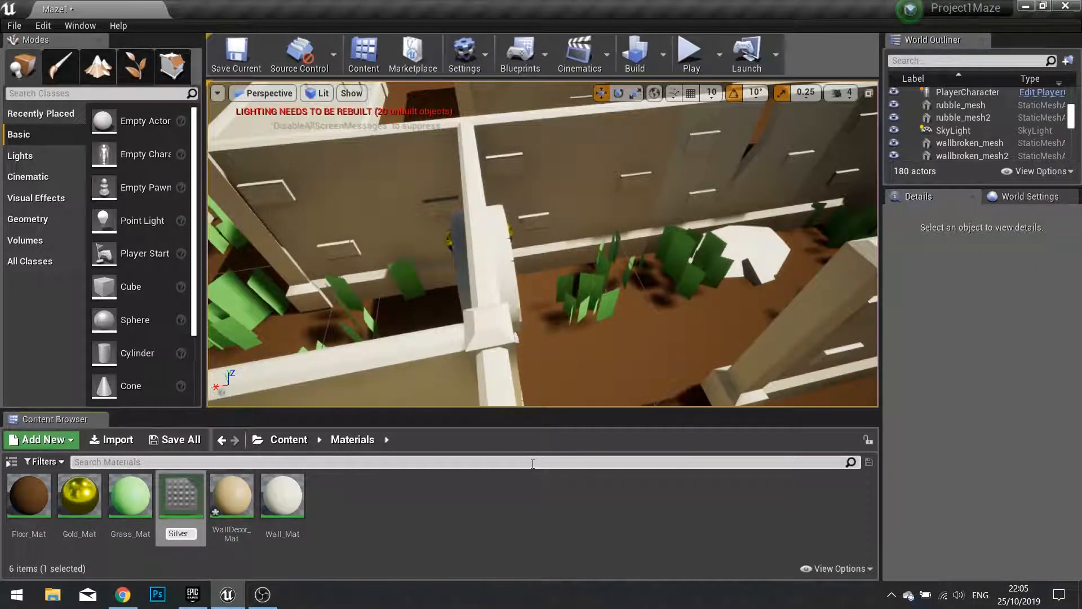
left_click(180, 495)
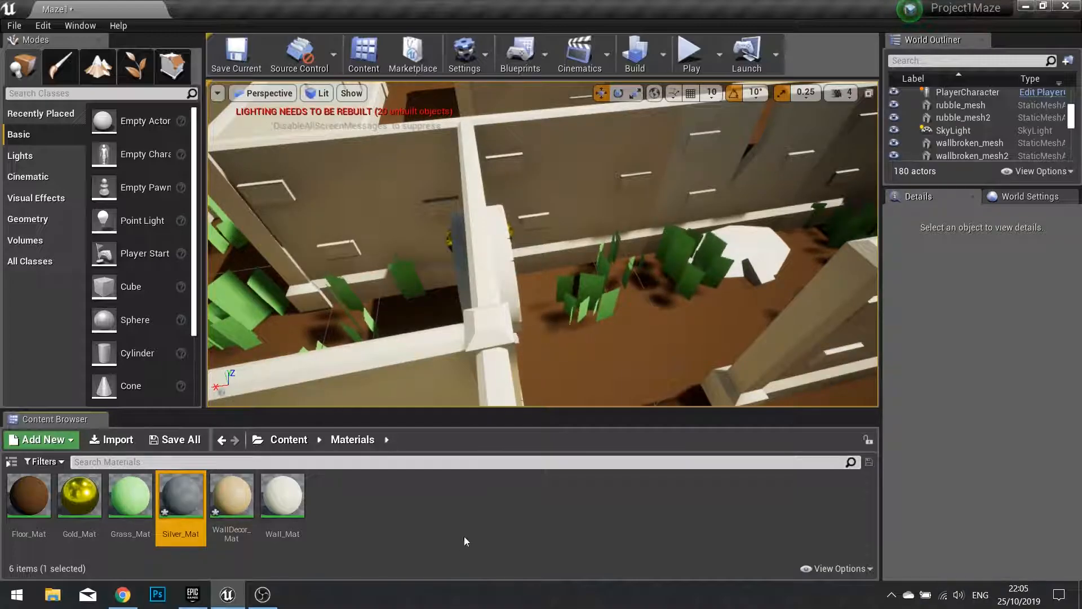
double_click(181, 494)
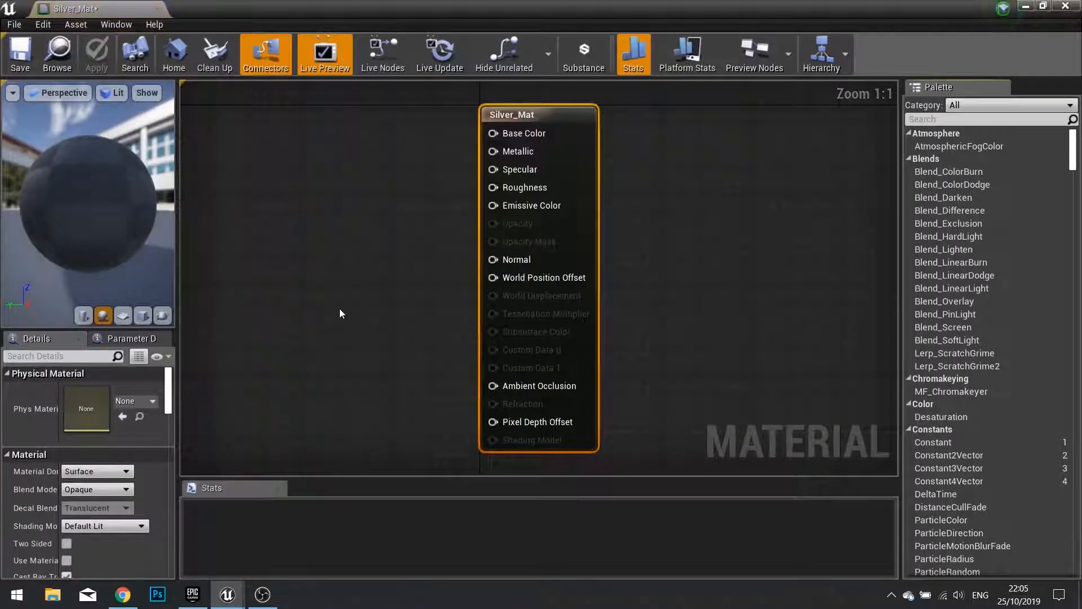
Step: Give Silver_Mat a medium grey base colour and a Metallic constant of 1
left_click_drag(512, 114, 564, 158)
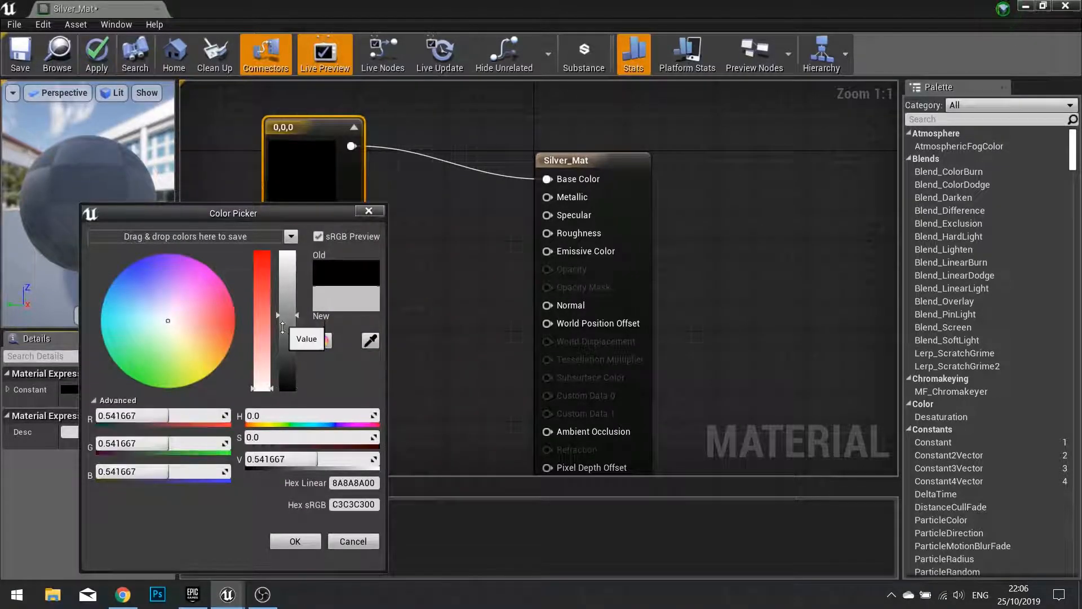
left_click_drag(281, 325, 281, 345)
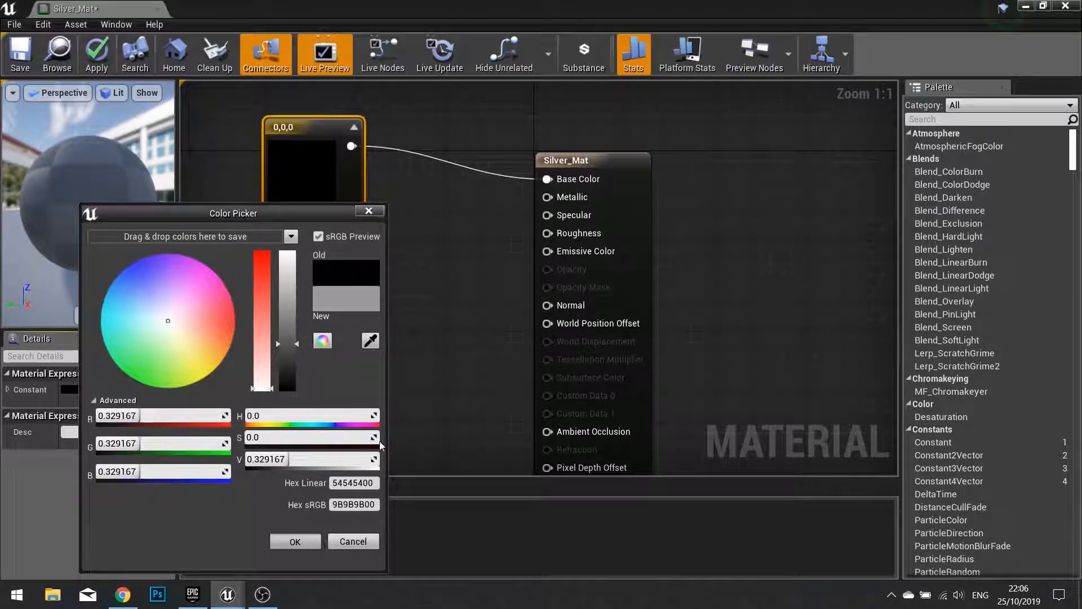
left_click(294, 541)
type("1")
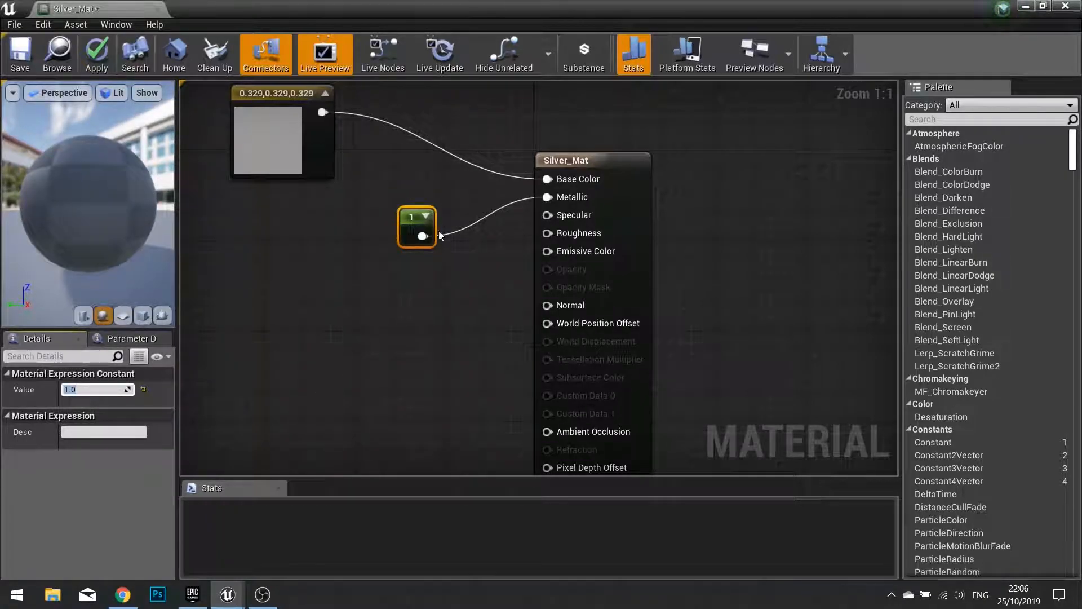
left_click_drag(416, 228, 405, 217)
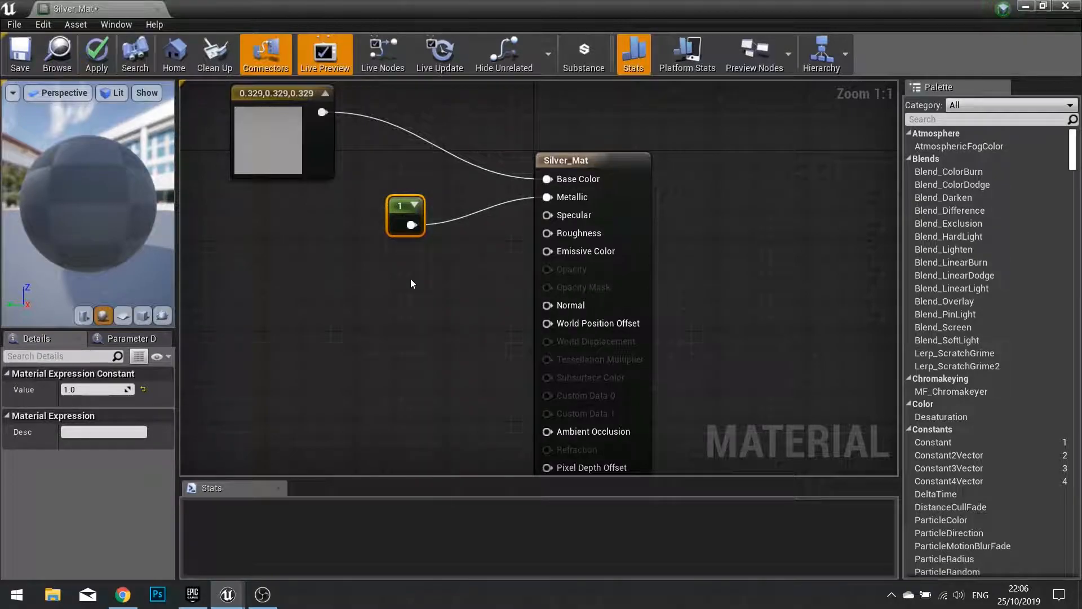
mouse_move(526, 253)
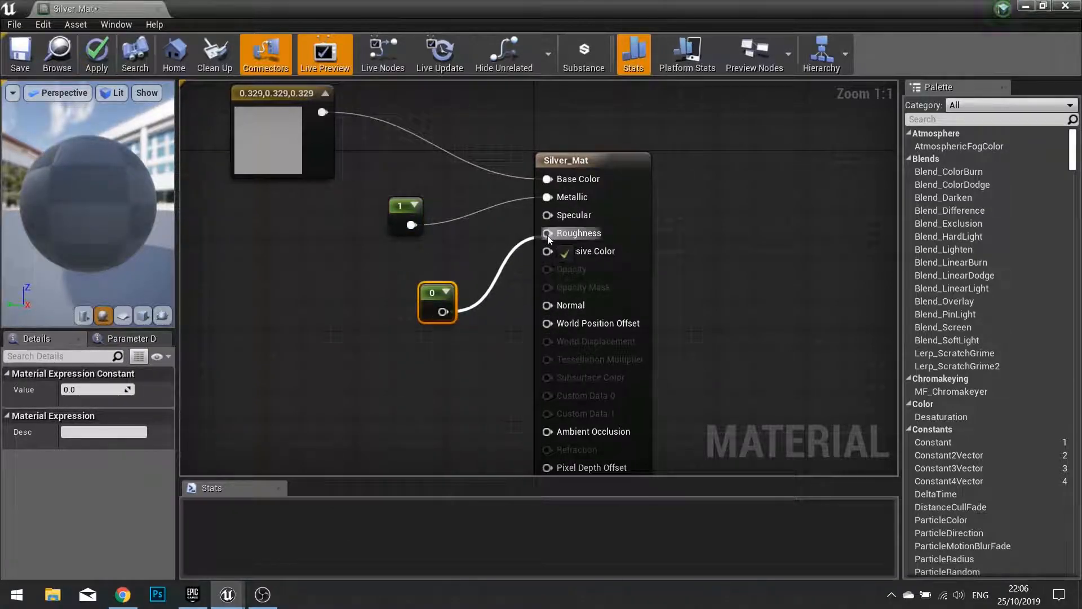
Step: Set the Roughness constant to 0.4 and apply the material
left_click_drag(437, 302, 404, 283)
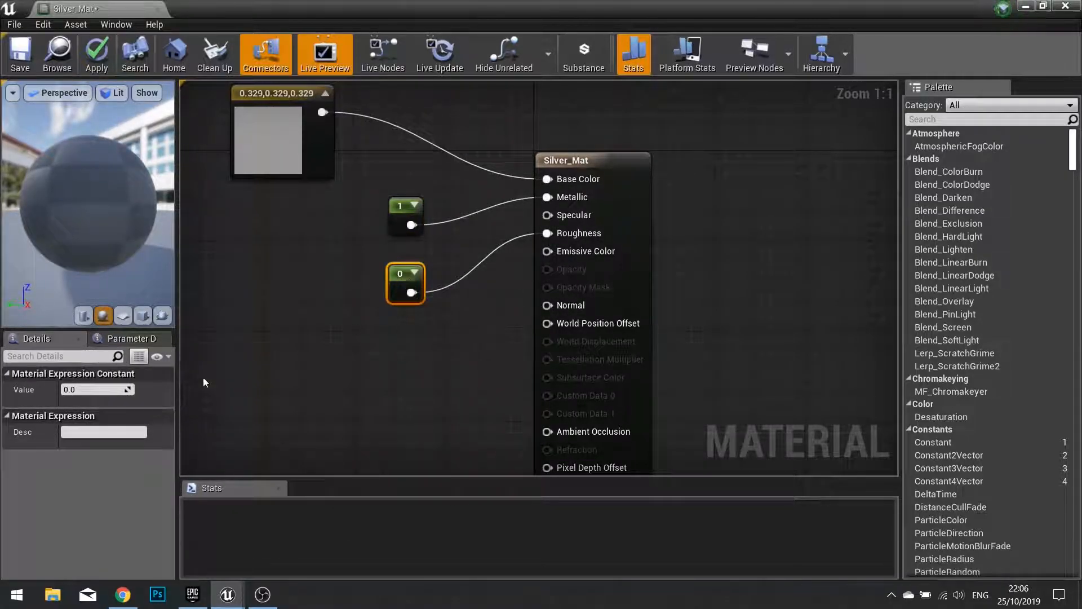
left_click(97, 389)
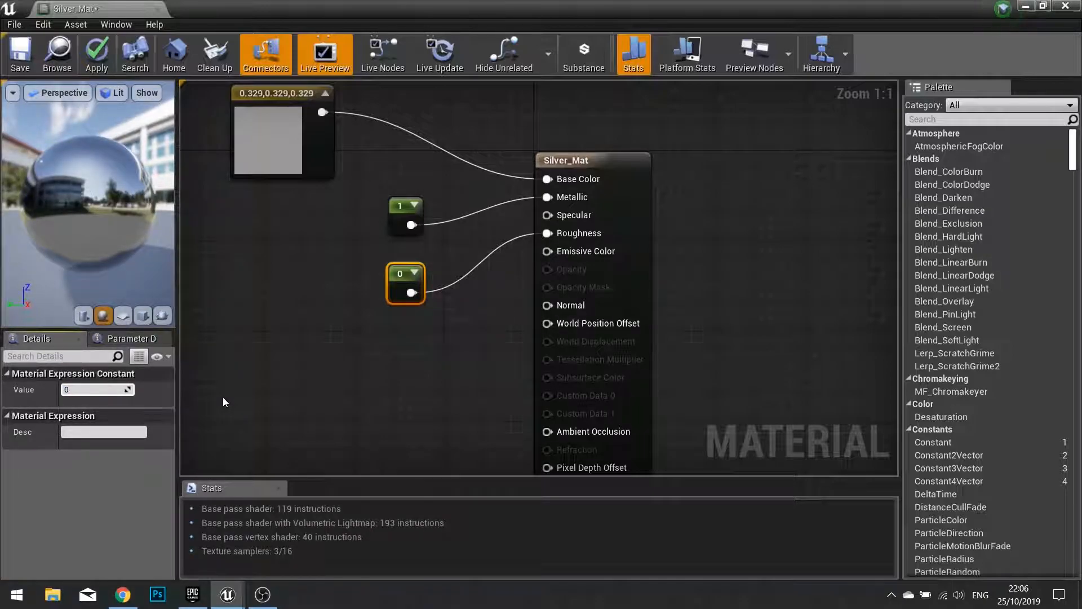
type("0.4")
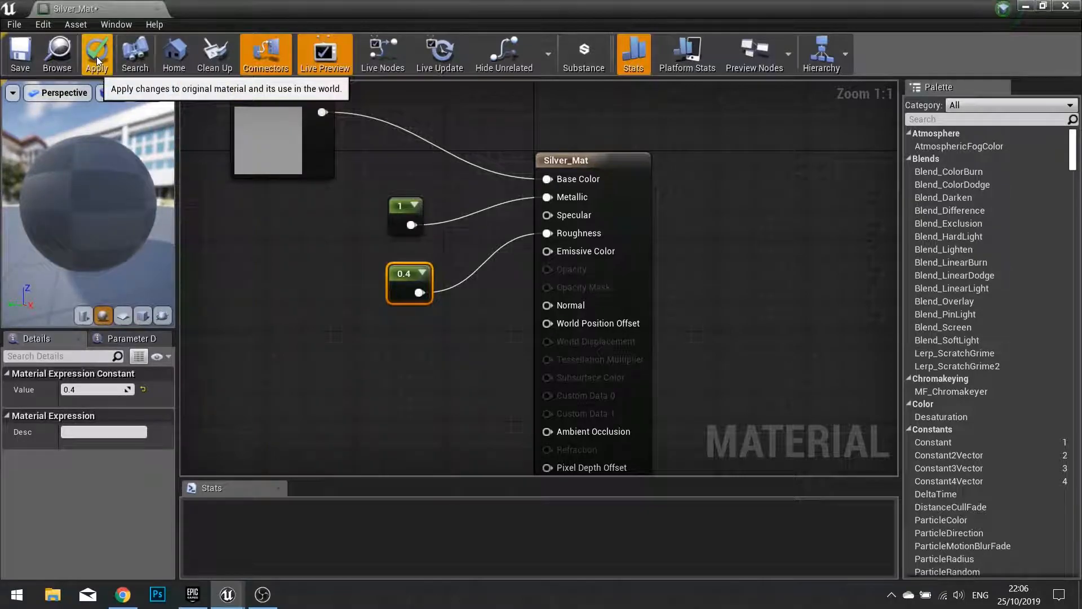
left_click(97, 54)
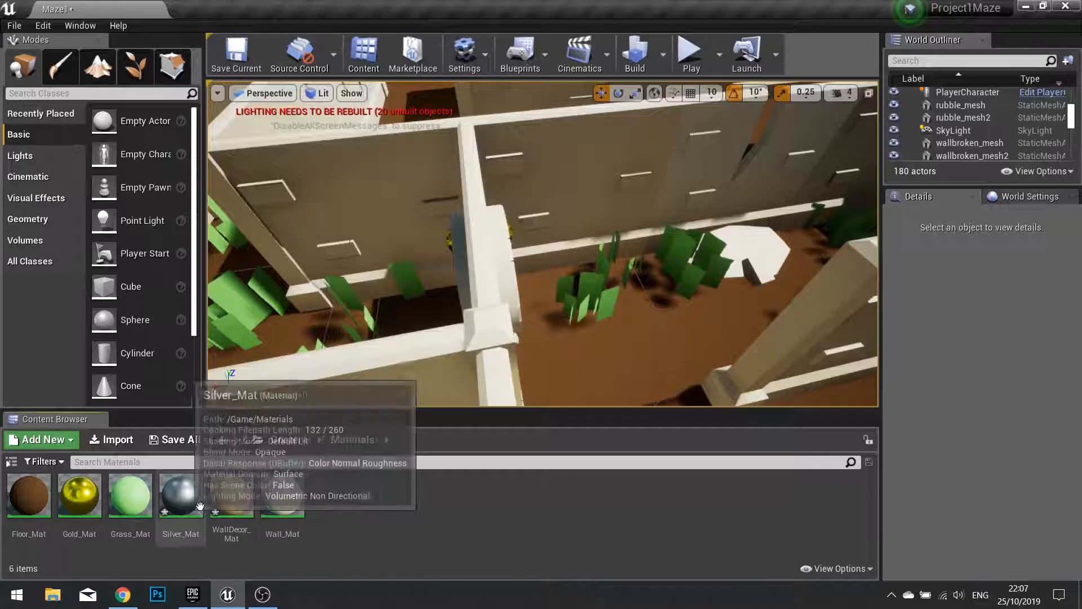
Step: Create Black_Mat with a pure black base colour, apply it and leave its editor
left_click(39, 439)
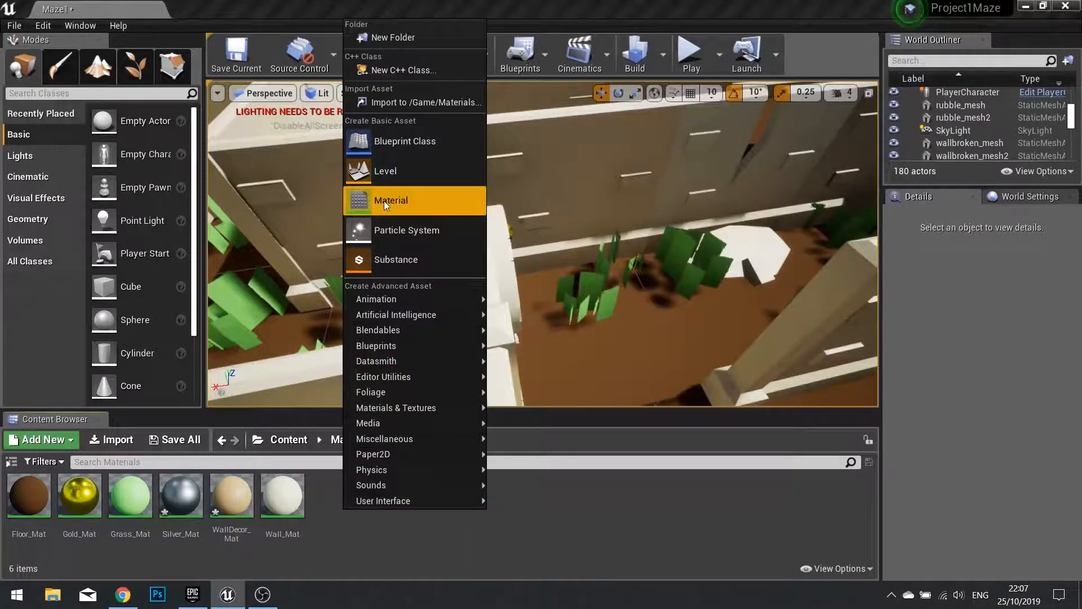
left_click(391, 200)
type("Black_Mat")
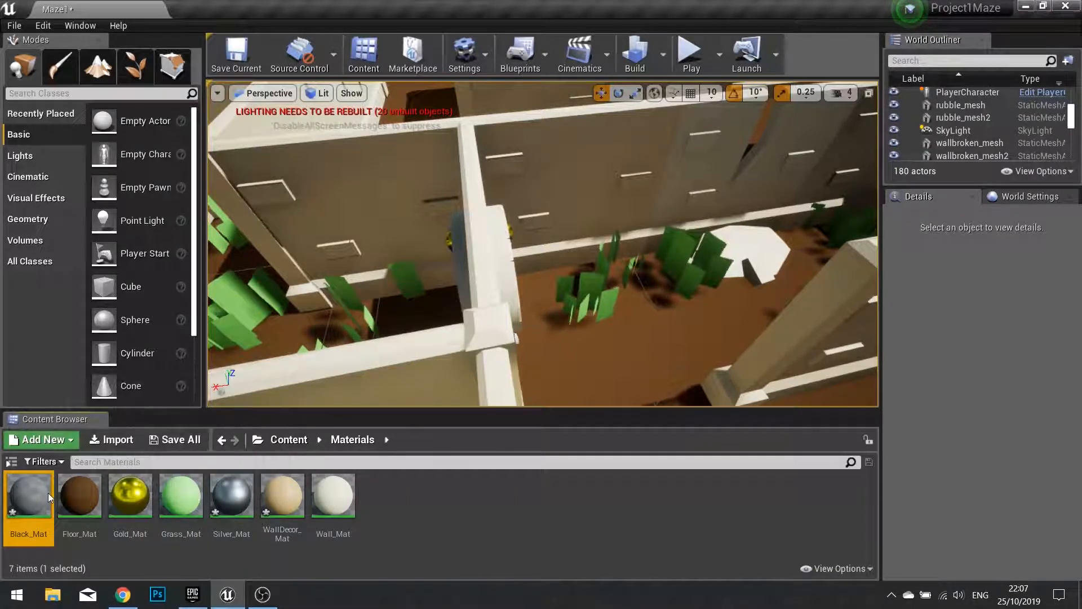
double_click(28, 495)
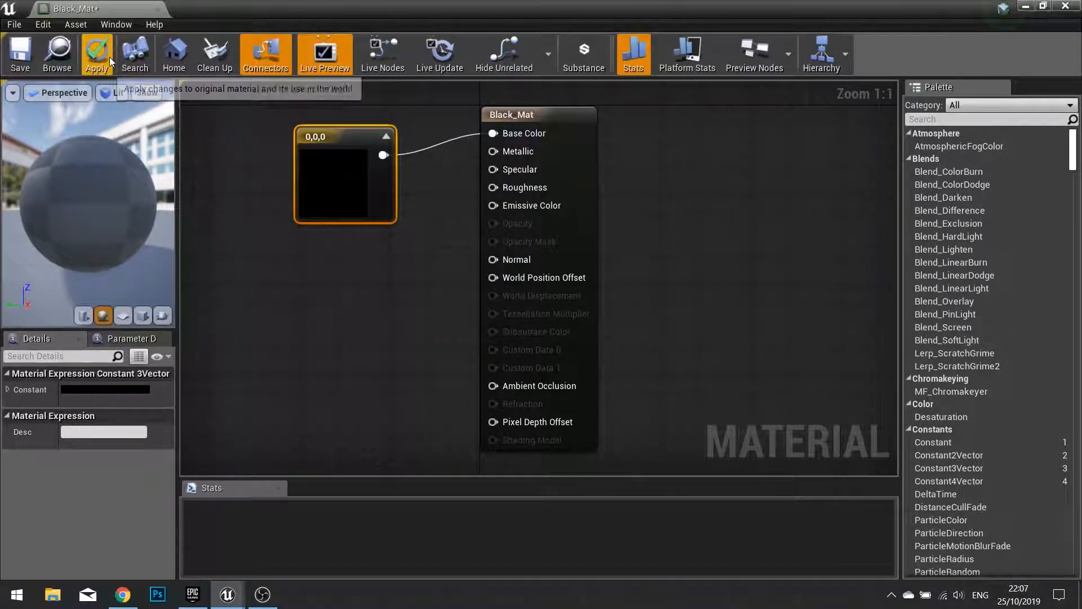
left_click(96, 54)
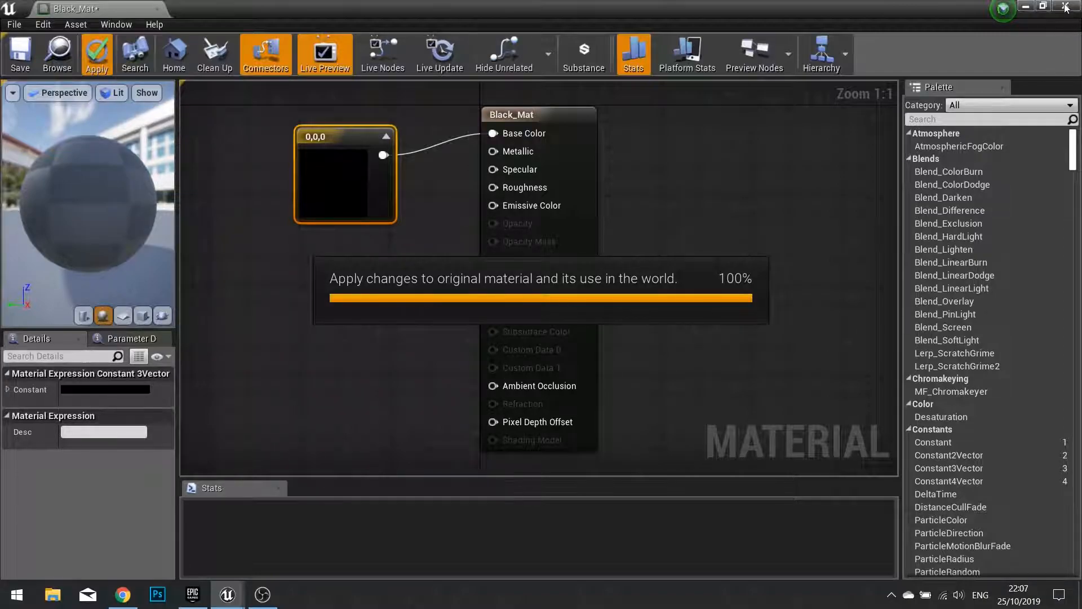
left_click(96, 55)
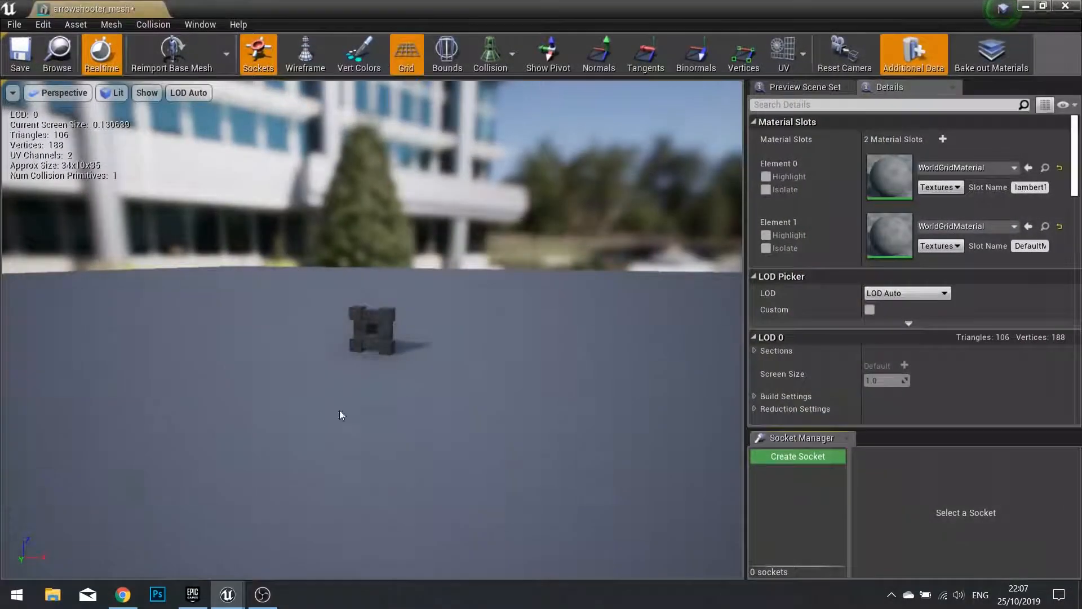
Step: Assign WallDecor_Mat to Element 0 and Black_Mat to Element 1 of arrowshooter_mesh
left_click(1014, 167)
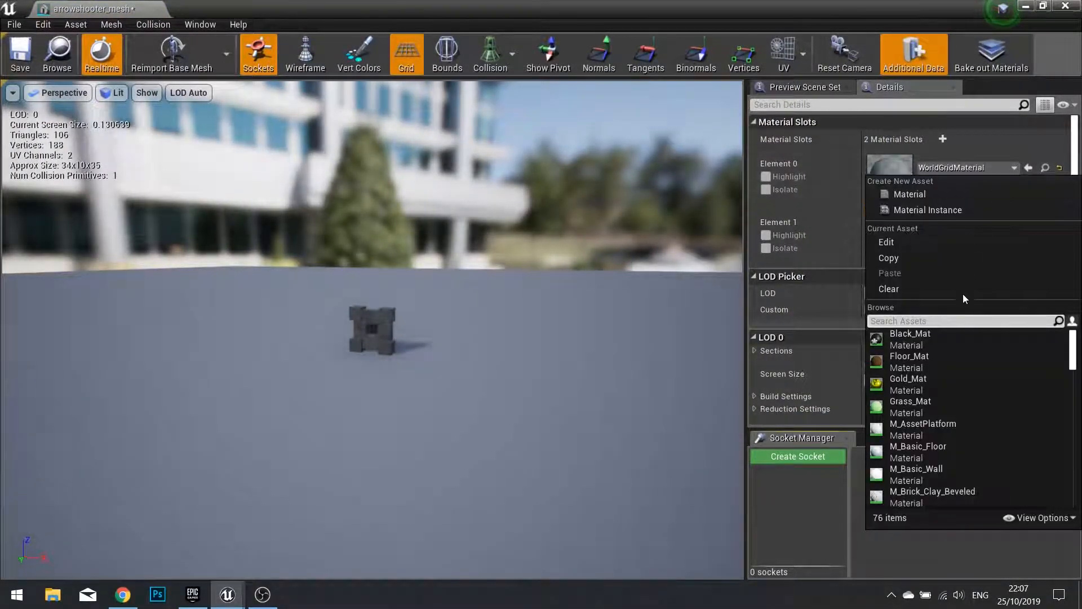
type("wa")
type("bla")
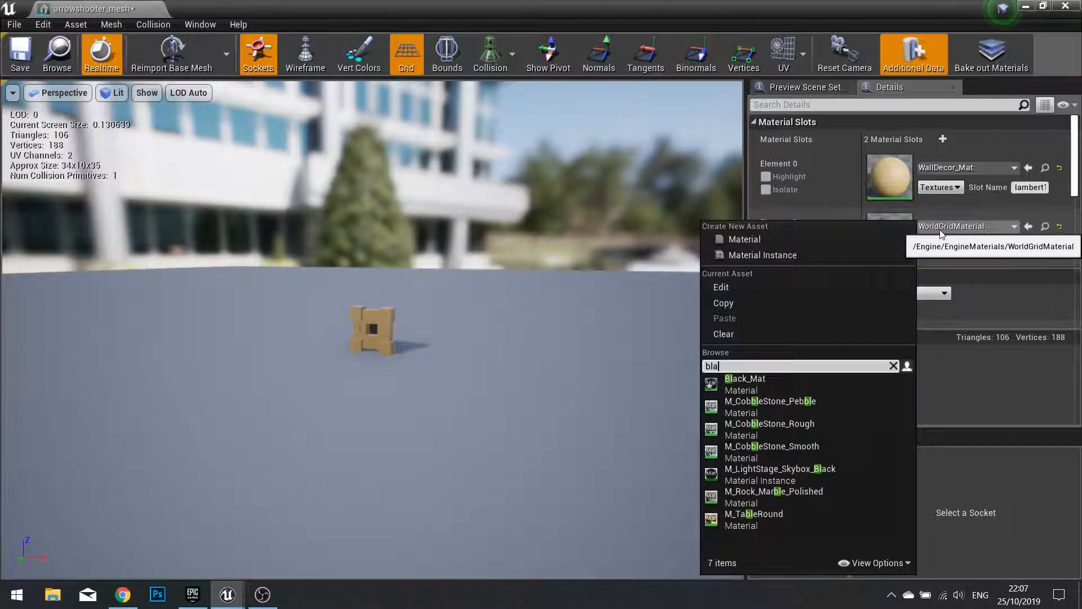
left_click(744, 378)
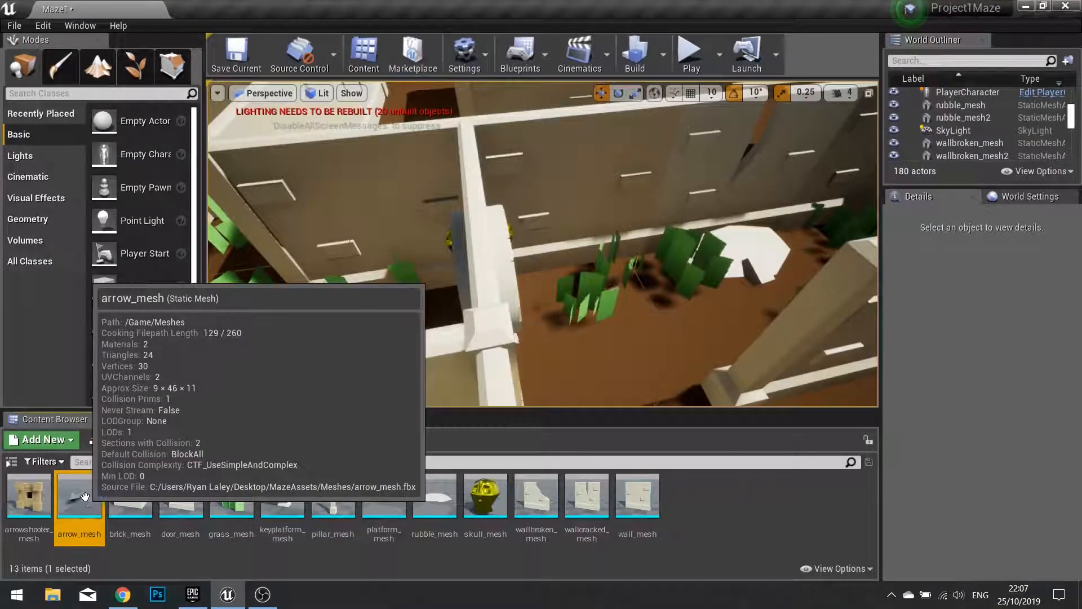
Step: On arrow_mesh, set Element 0 to Floor_Mat and Element 1 to the silver material
double_click(79, 494)
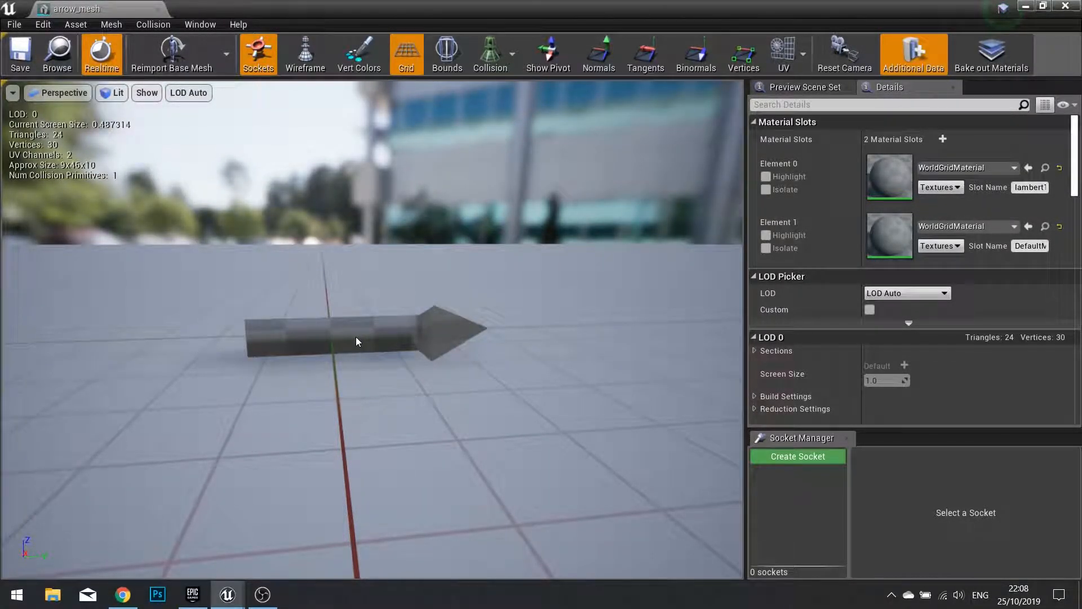
left_click(1013, 167)
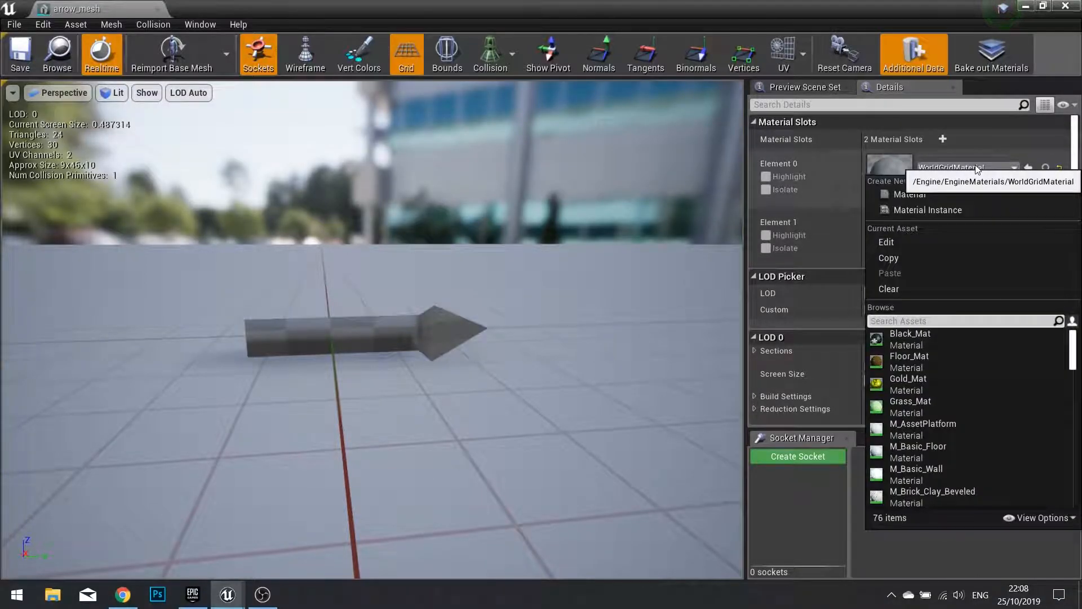
left_click(909, 355)
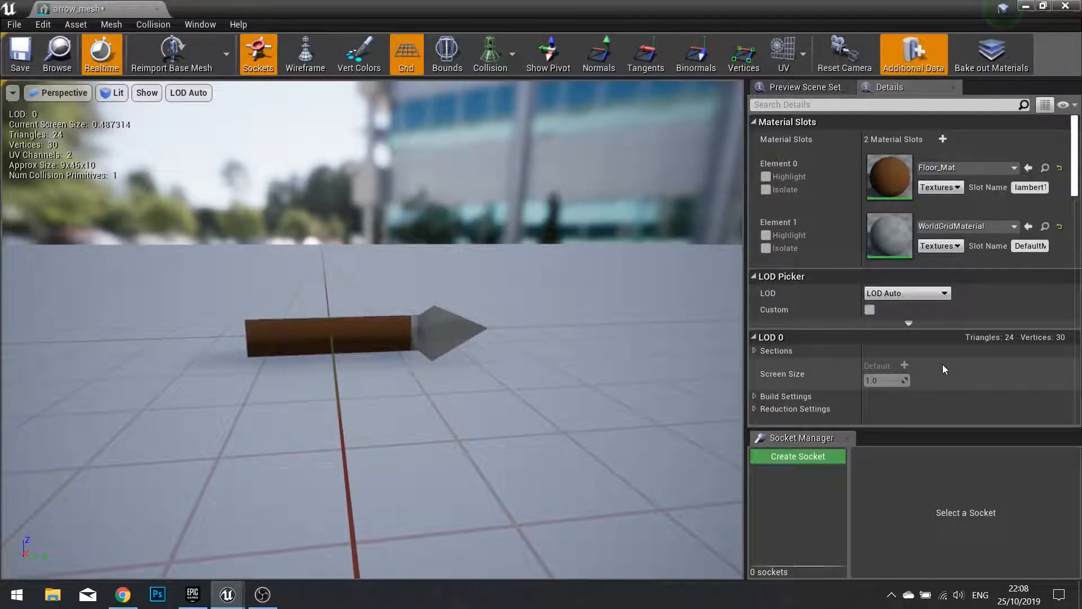
left_click(1010, 225)
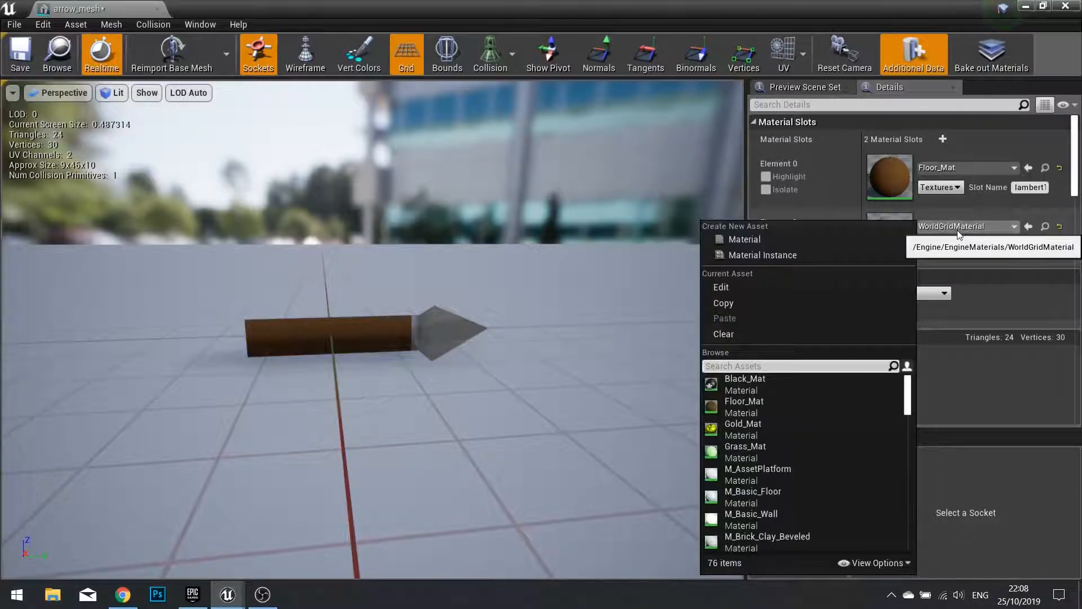
type("sil")
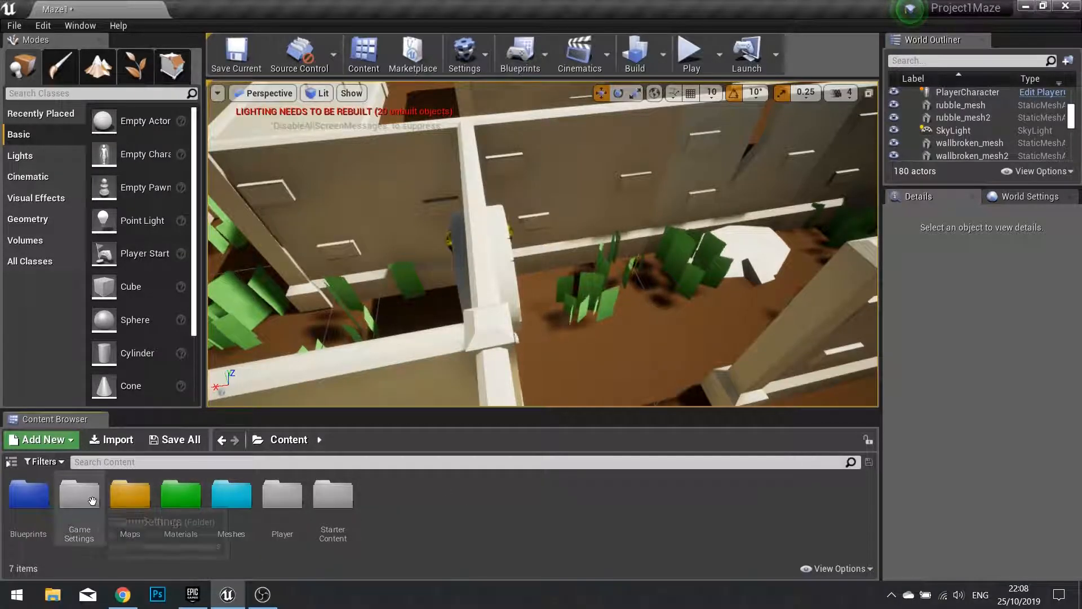
Step: In the Blueprints folder, add a new Actor blueprint class named Shooter
double_click(27, 493)
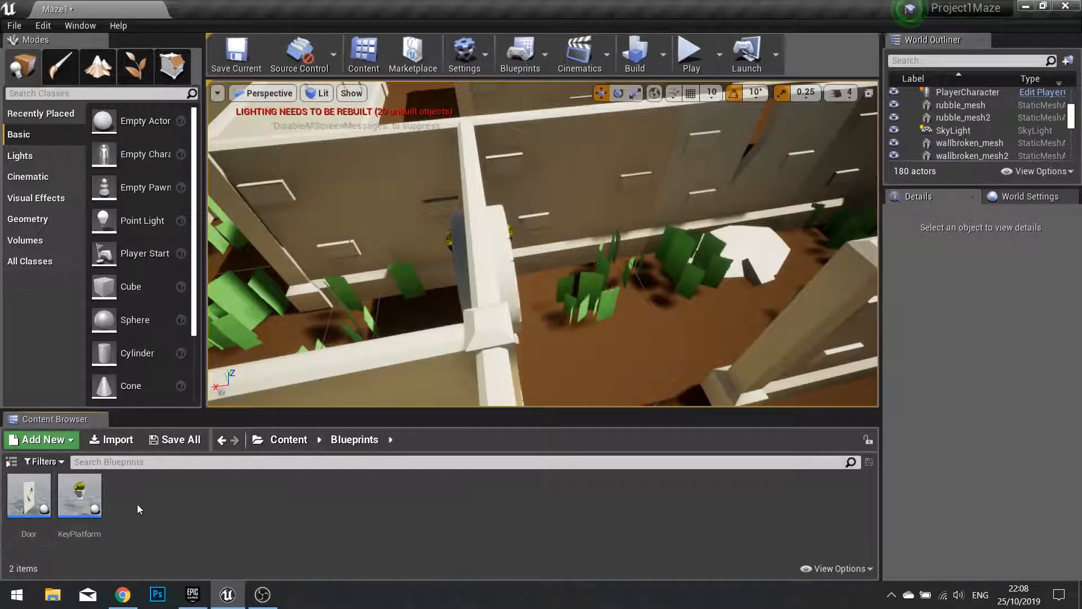
left_click(40, 440)
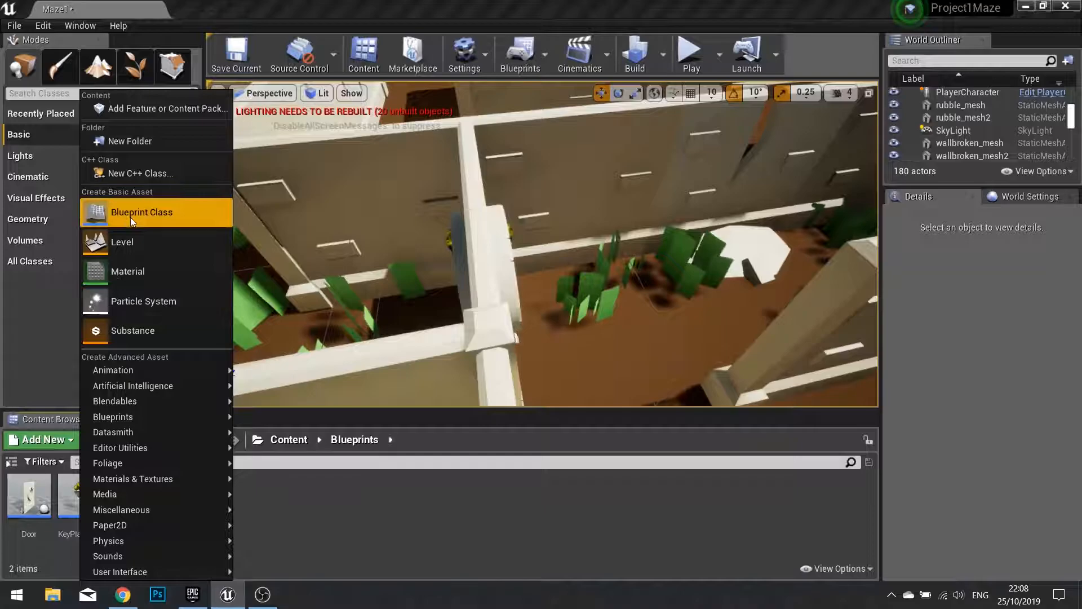
left_click(142, 212)
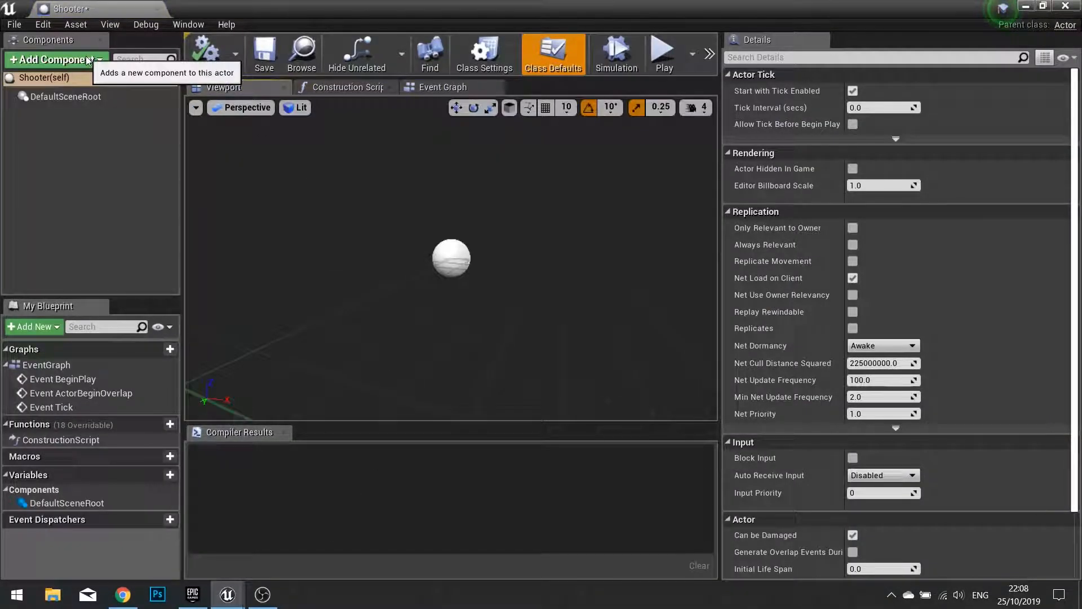
Step: Add a Static Mesh component to Shooter and assign arrowshooter_mesh, rotated -90 degrees in Z
type("static")
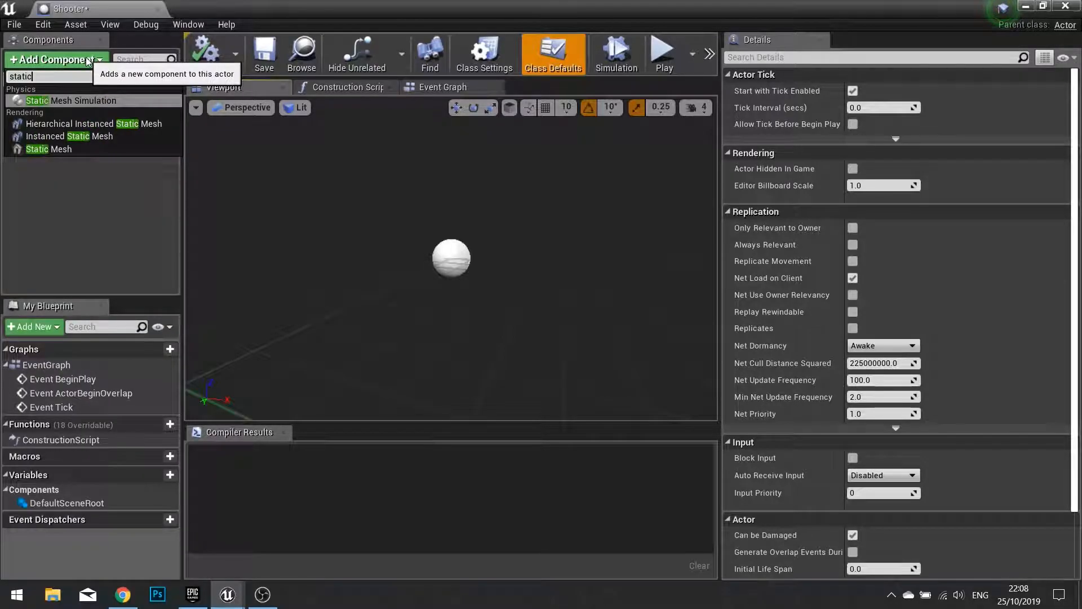
left_click(48, 149)
type("Mesh")
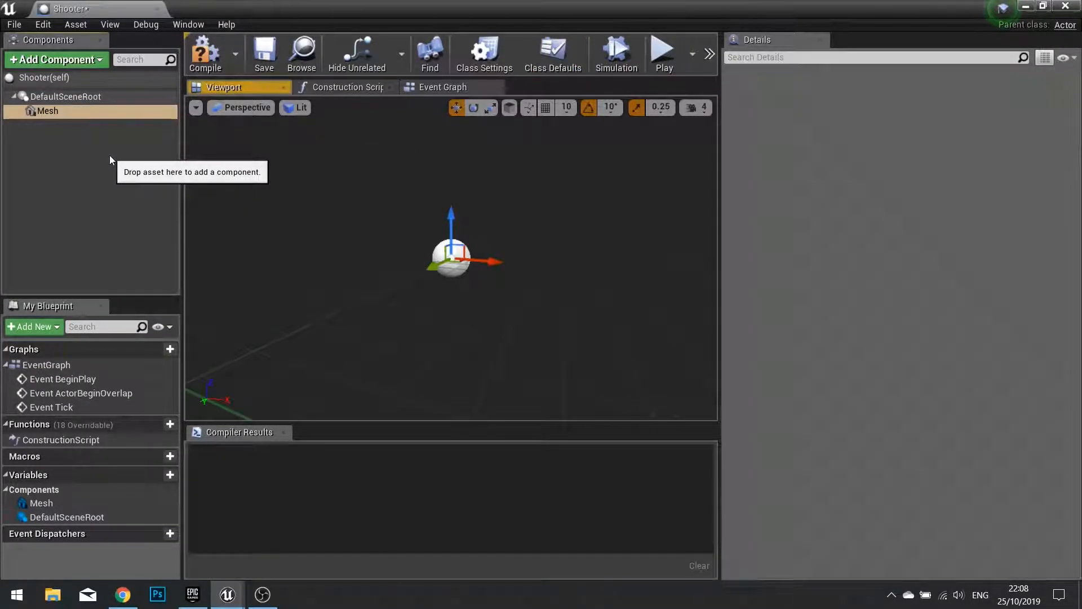
left_click(48, 112)
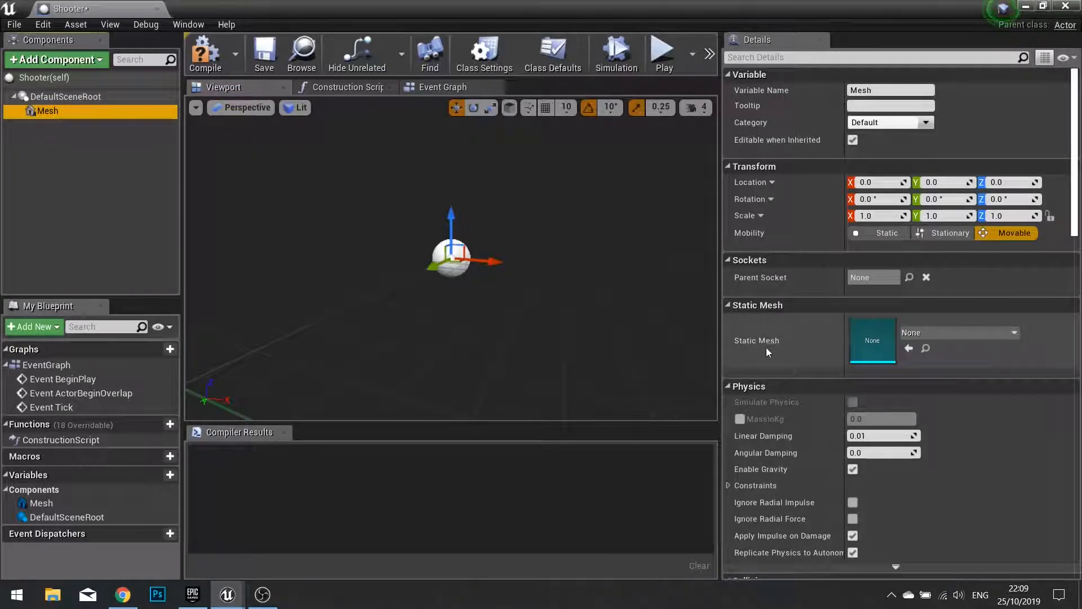
left_click(1015, 332)
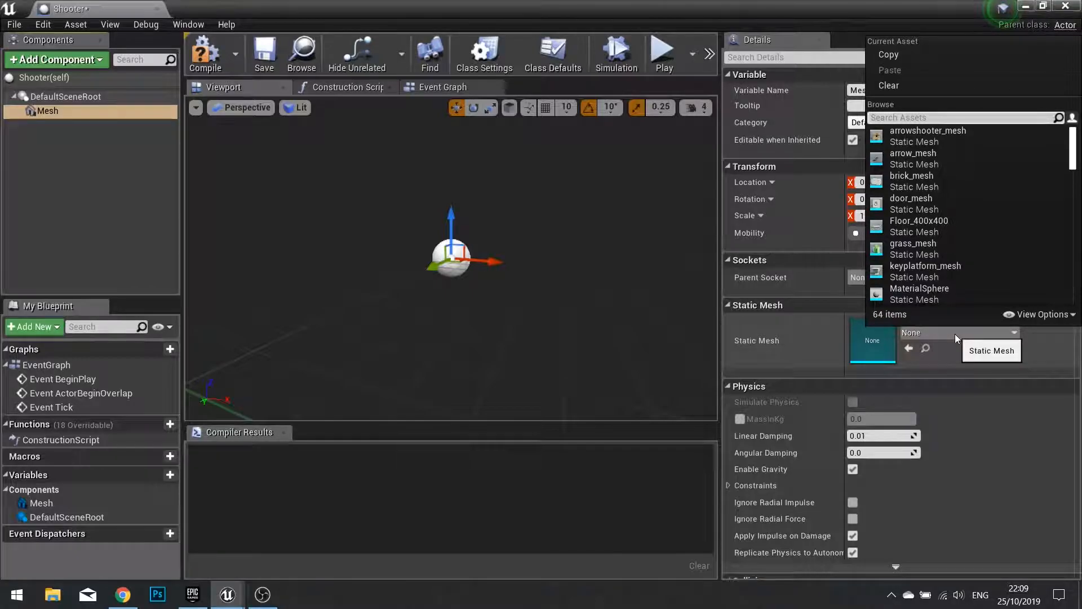
left_click(927, 137)
type("sc")
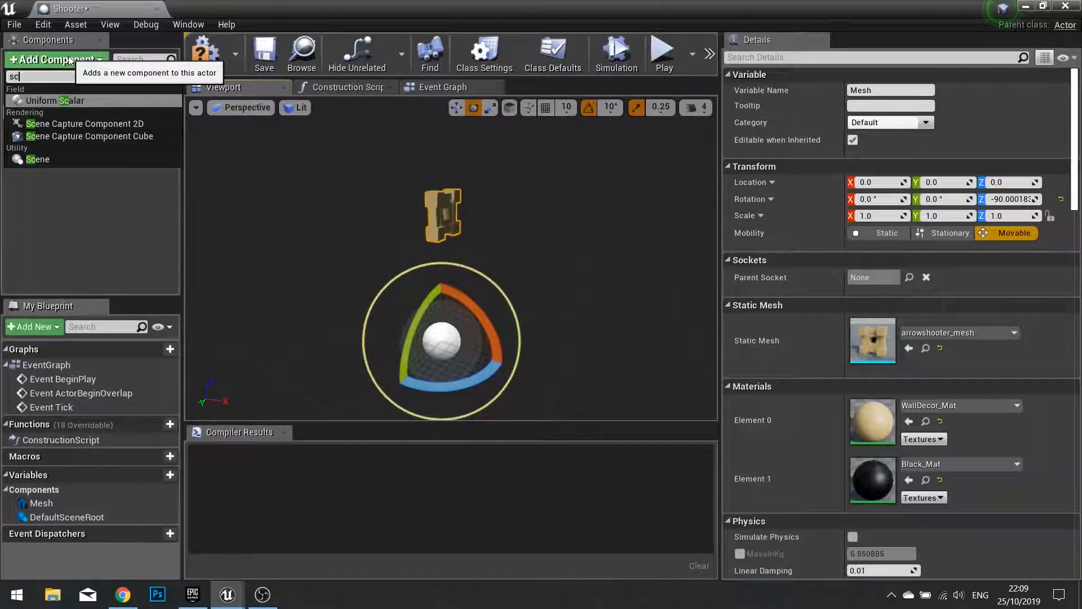
Step: Add a Scene component under Mesh, raise it to the shooter's front, name it ArrowSource, and close Shooter
left_click(39, 158)
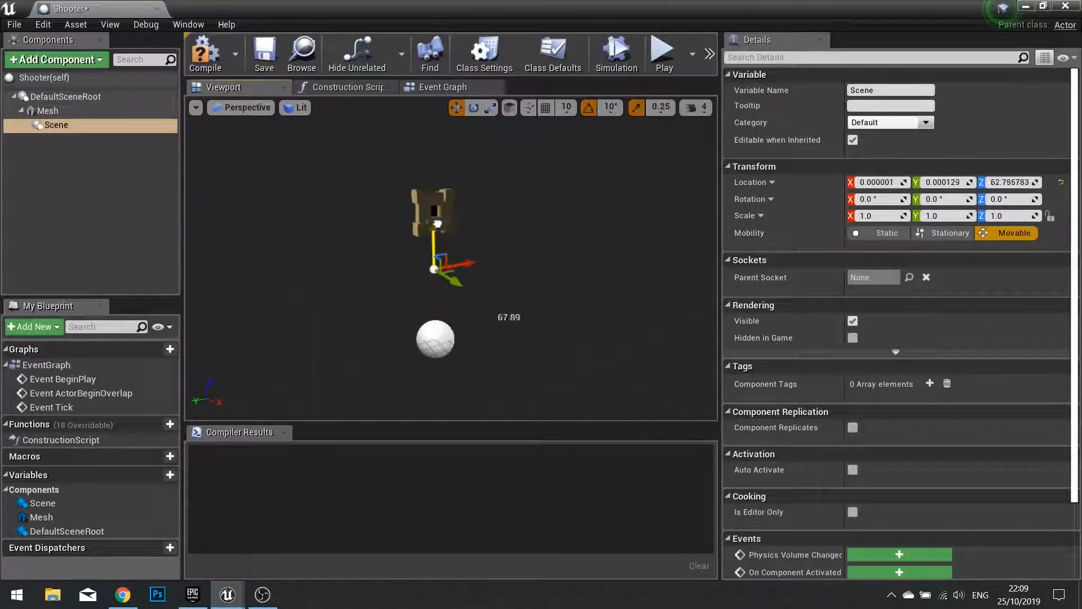
left_click_drag(432, 268, 432, 174)
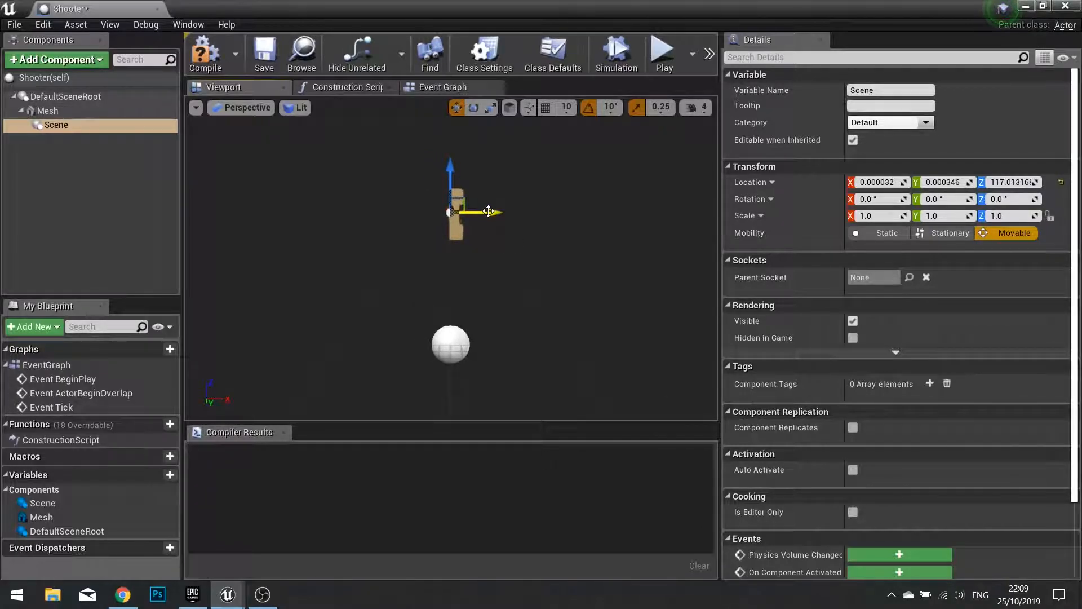
left_click_drag(452, 212, 484, 212)
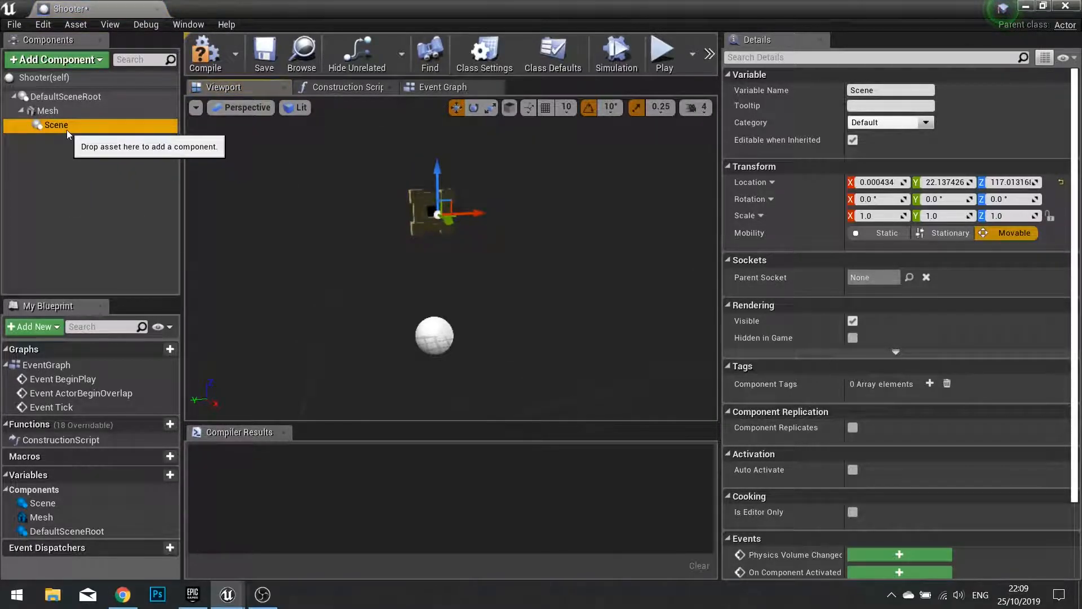
mouse_move(57, 125)
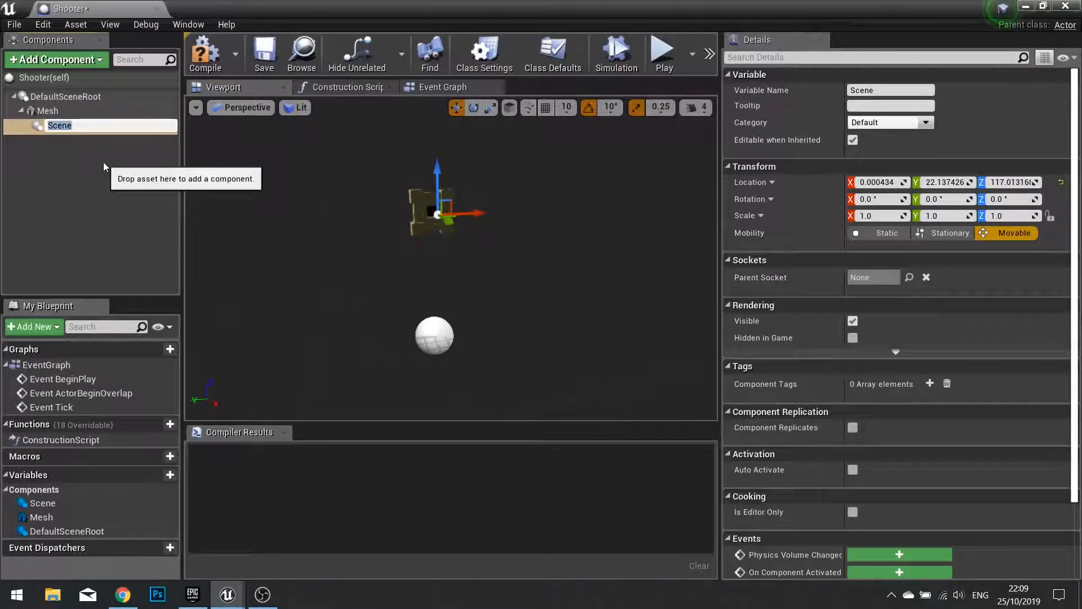
type("ArrowSour")
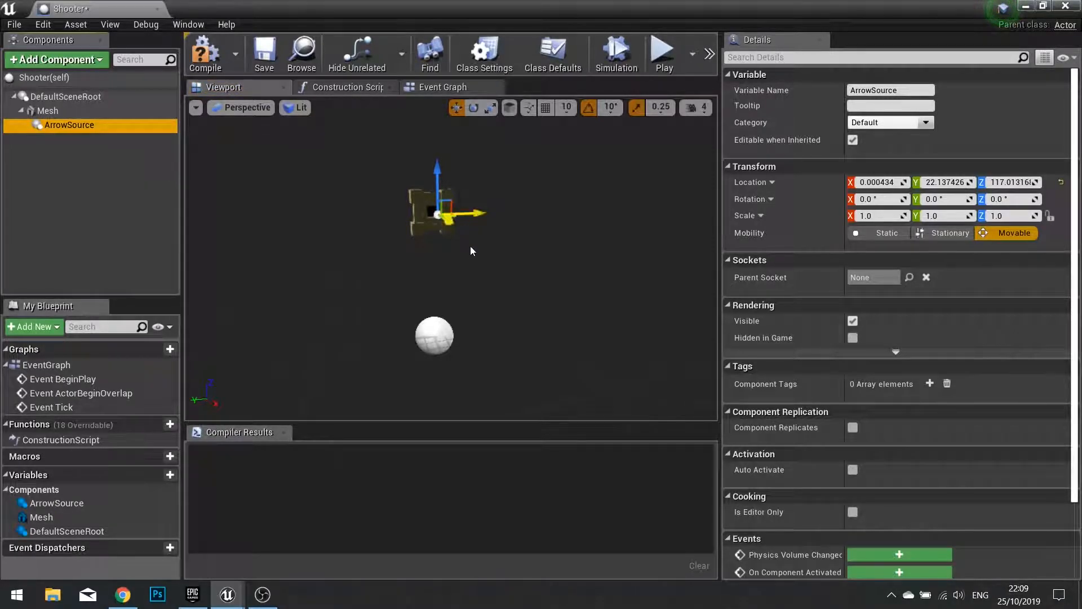
left_click(205, 54)
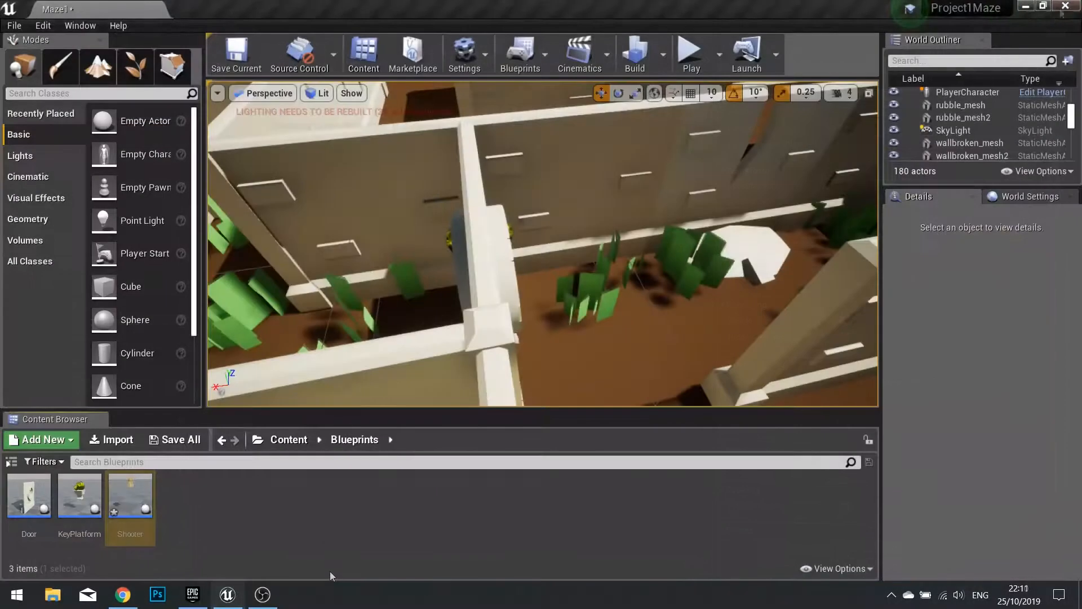
Step: Create an Actor Blueprint class named Arrow in Blueprints and open it in the editor
left_click(36, 439)
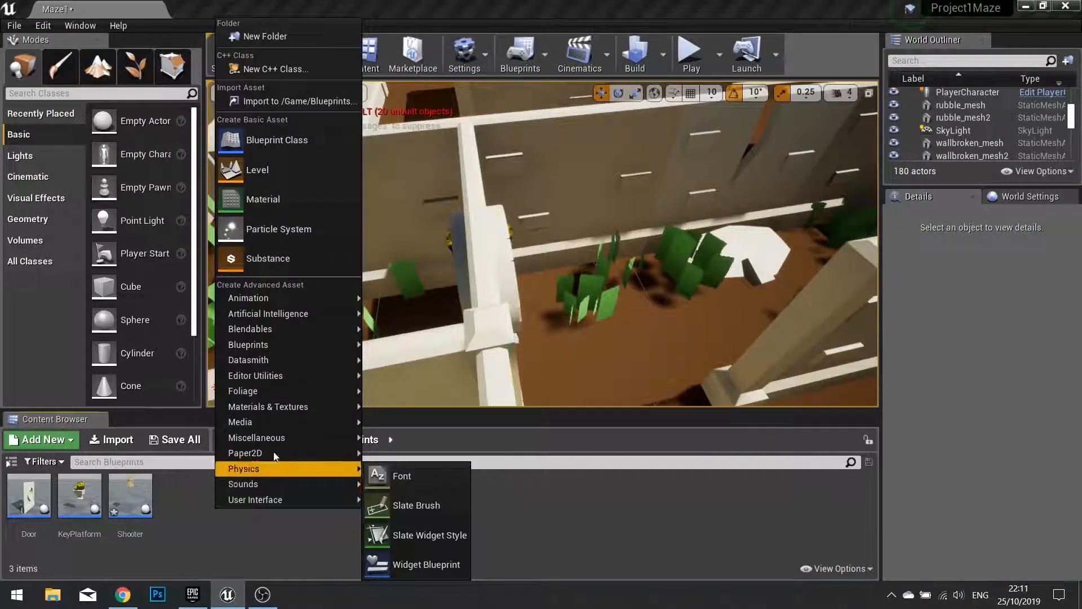
left_click(277, 140)
type("Arrow")
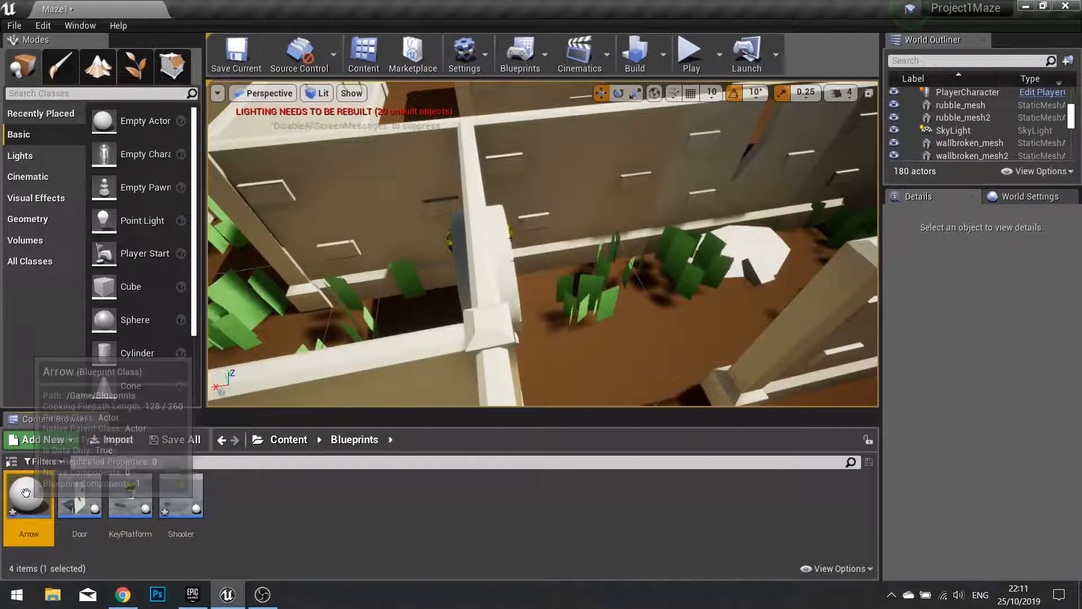
double_click(28, 492)
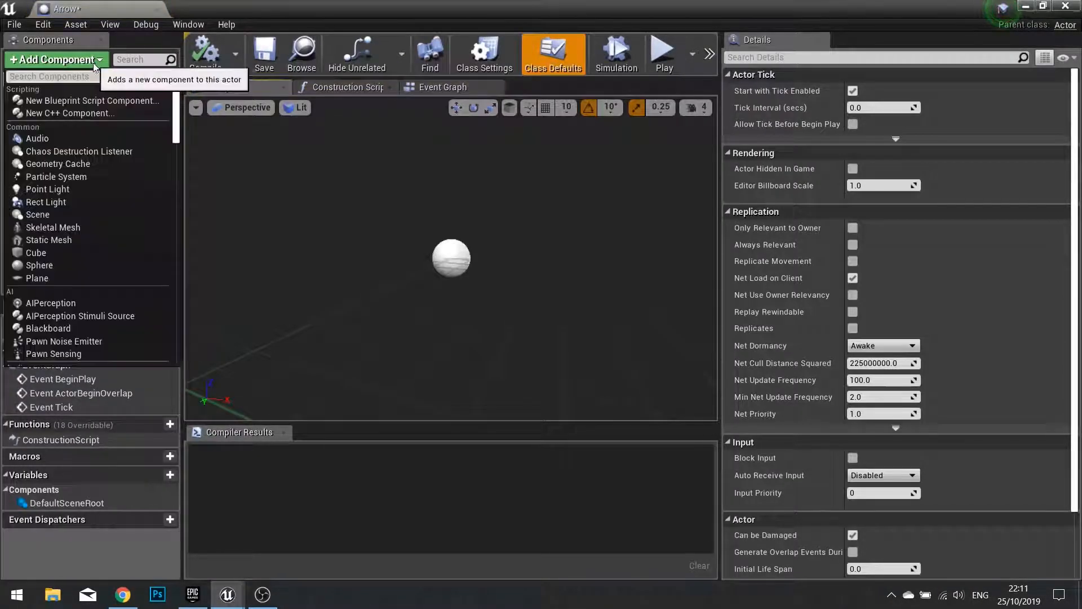
Step: Add a Static Mesh component named ArrowMesh using the arrow_mesh model
type("stati")
type("ArrowMesh")
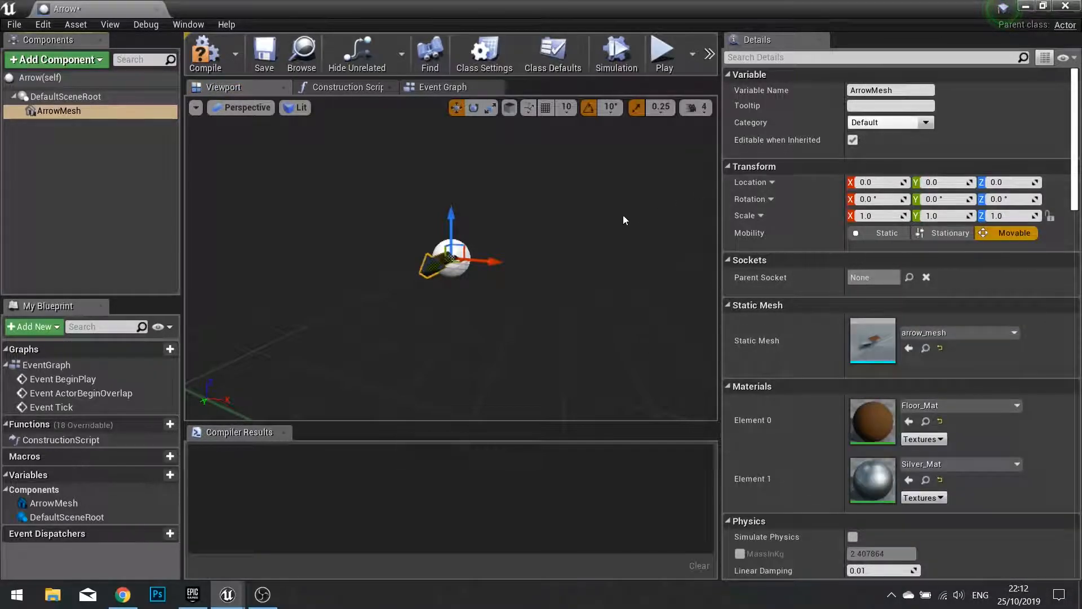
mouse_move(474, 306)
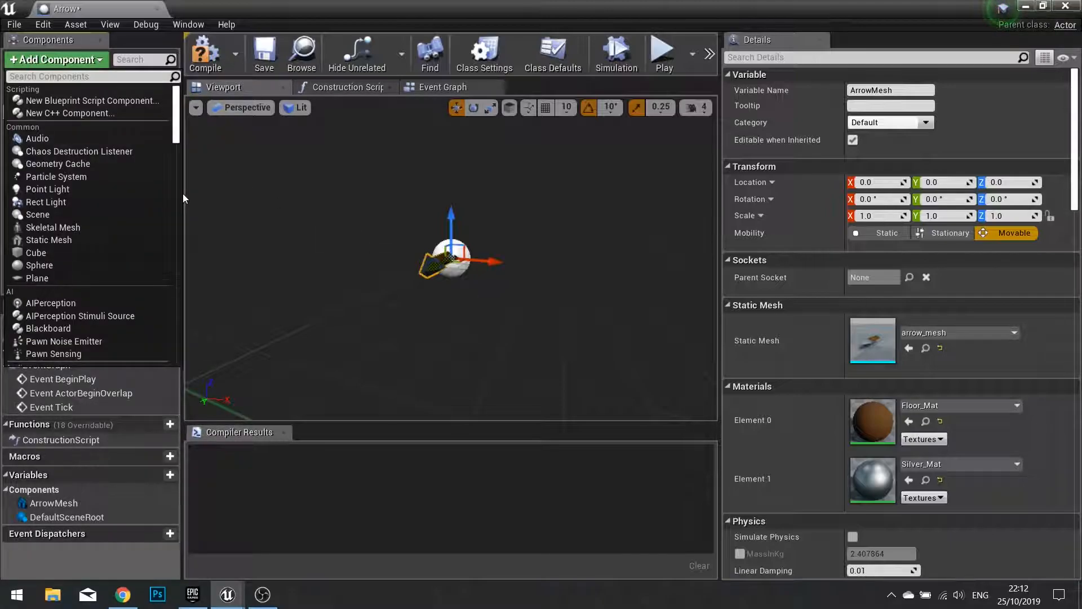
Step: Add a Sphere Collision component and grab it to reparent onto DefaultSceneRoot
type("sphere")
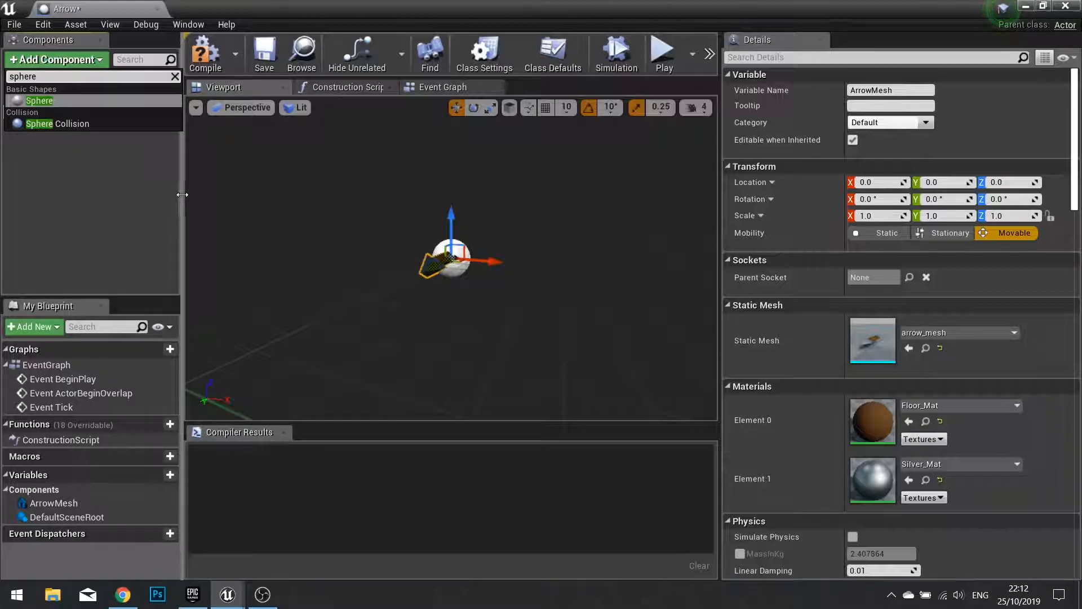
left_click(41, 100)
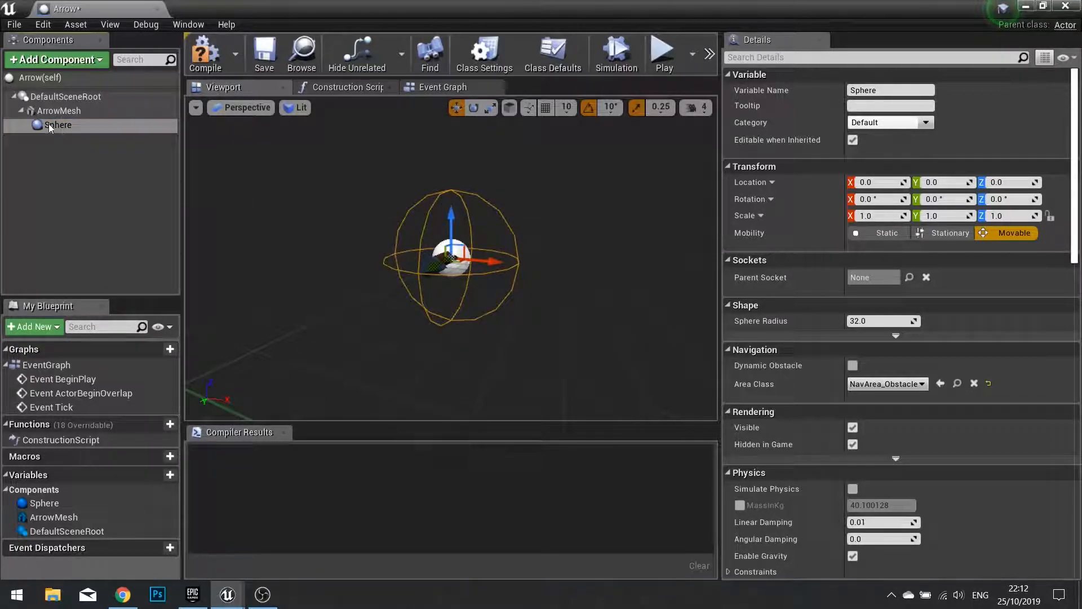
mouse_move(57, 125)
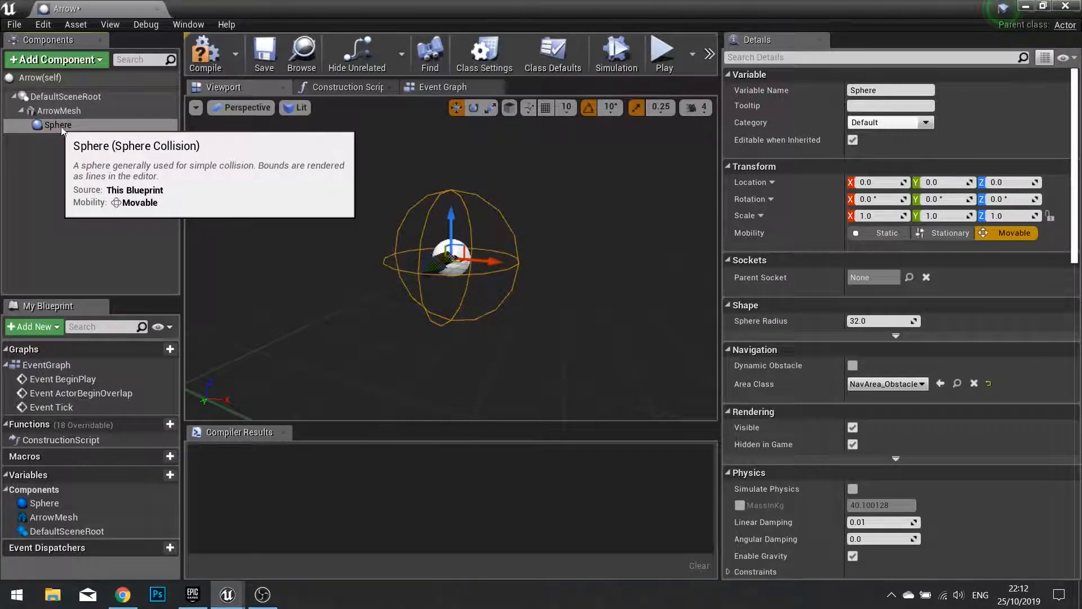
left_click(57, 125)
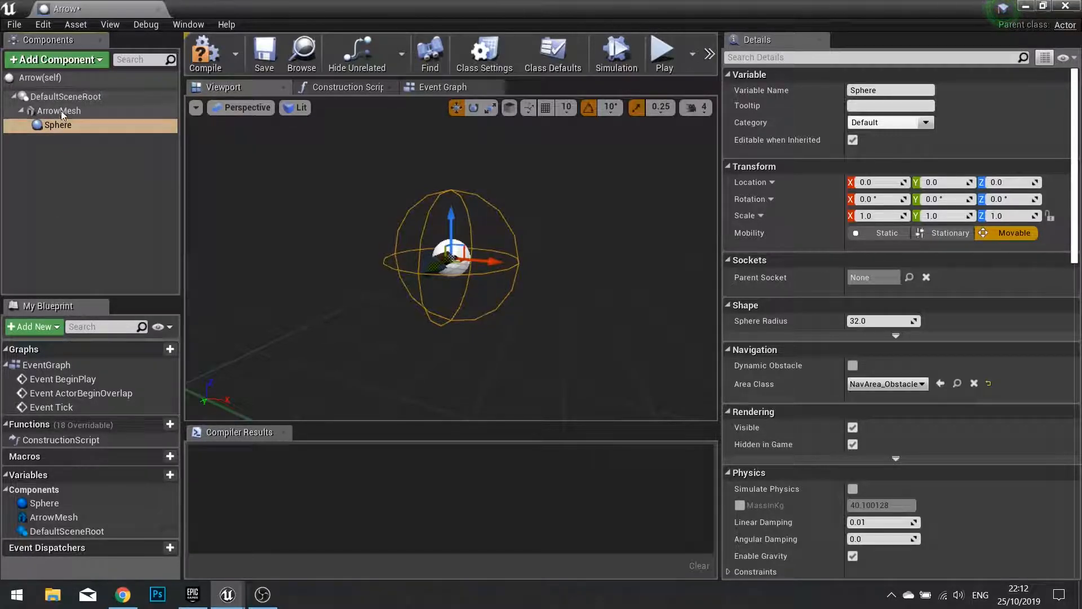
mouse_move(56, 137)
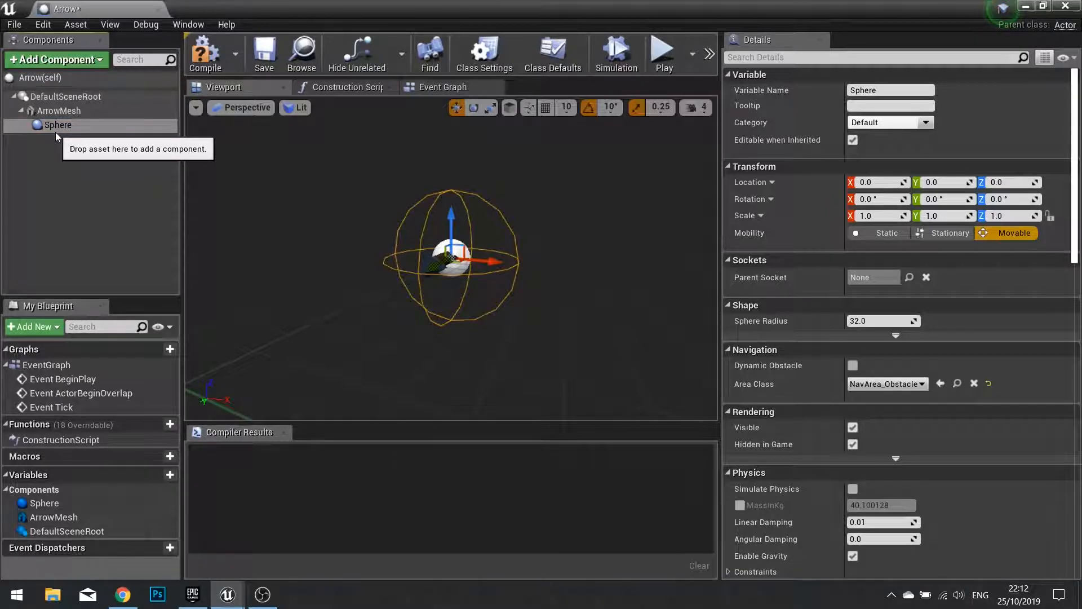
mouse_move(57, 126)
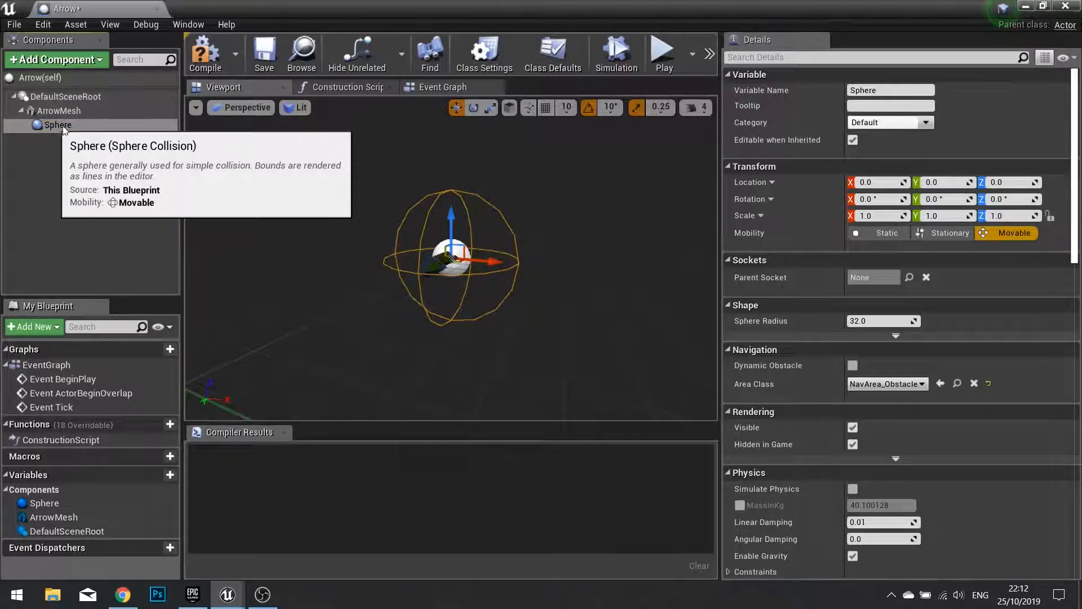
mouse_move(69, 134)
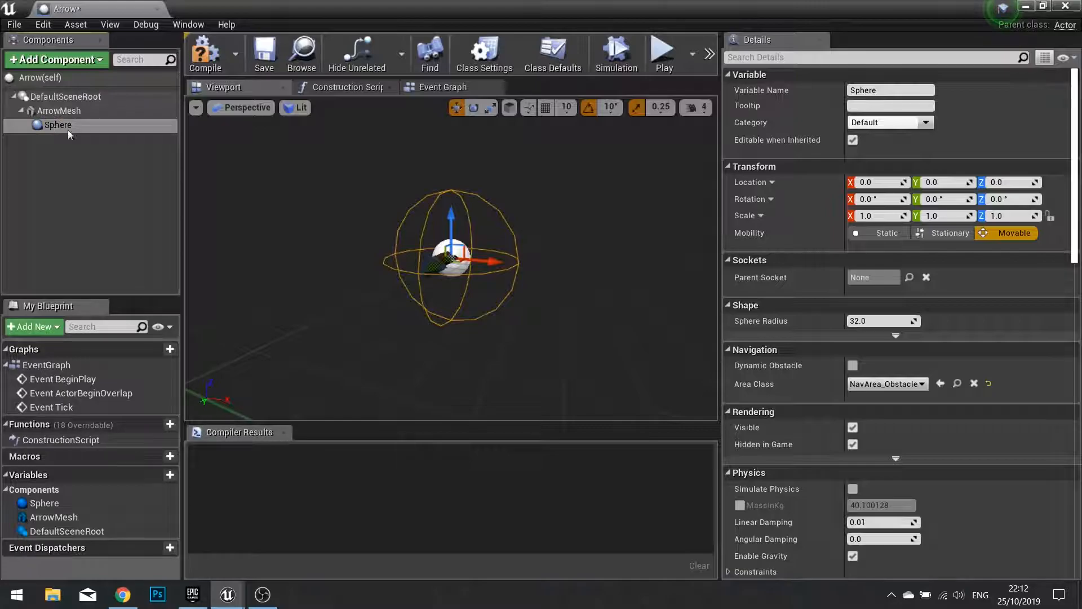
mouse_move(58, 125)
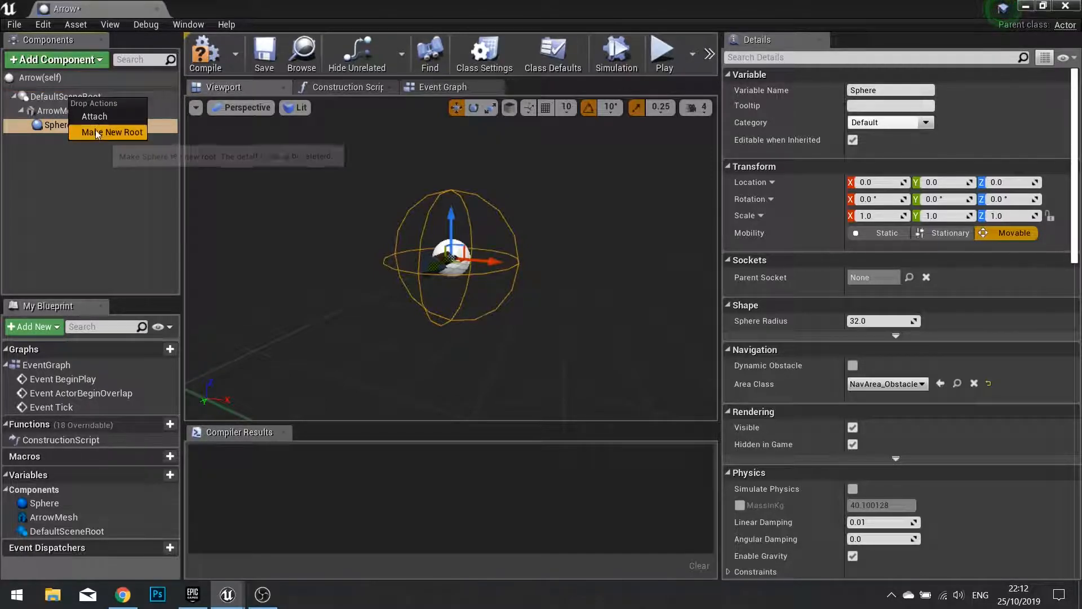
Step: Make Sphere the new root above ArrowMesh and set its Sphere Radius to about 7.66
left_click(113, 132)
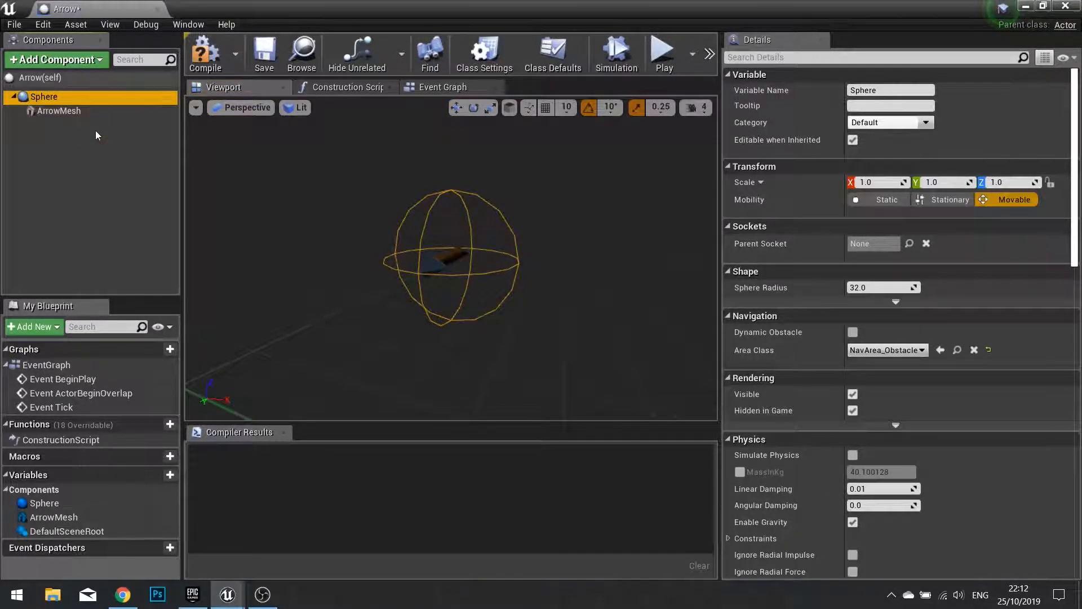
mouse_move(59, 104)
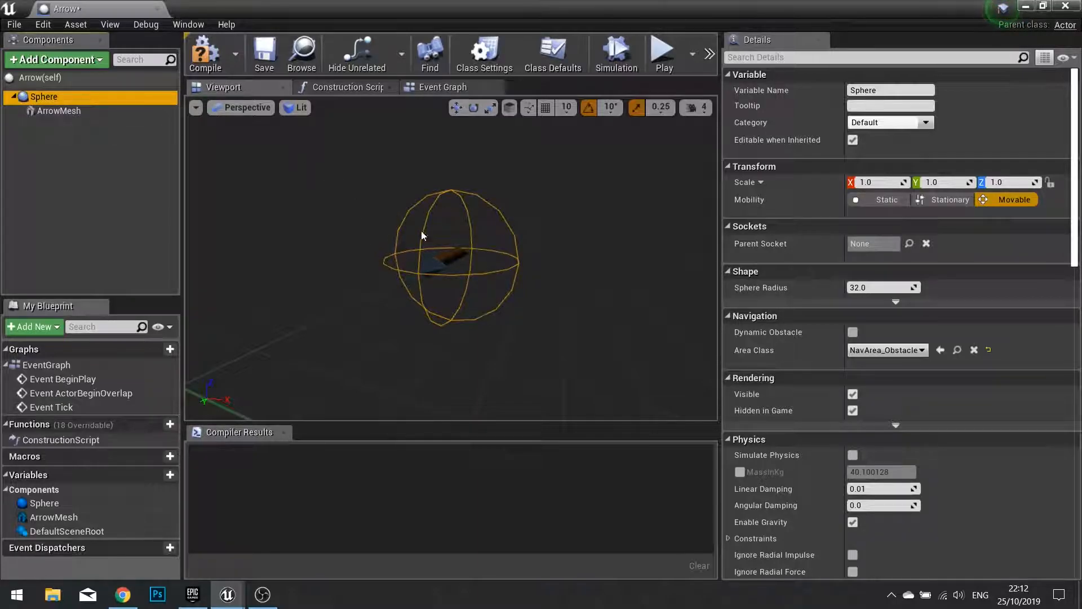
mouse_move(404, 190)
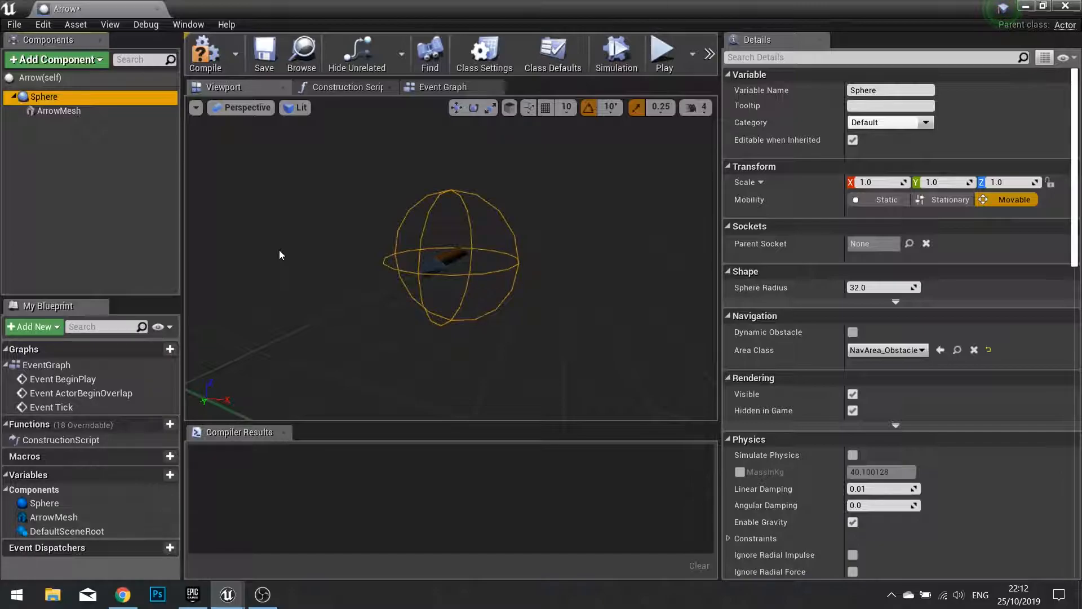
mouse_move(1008, 199)
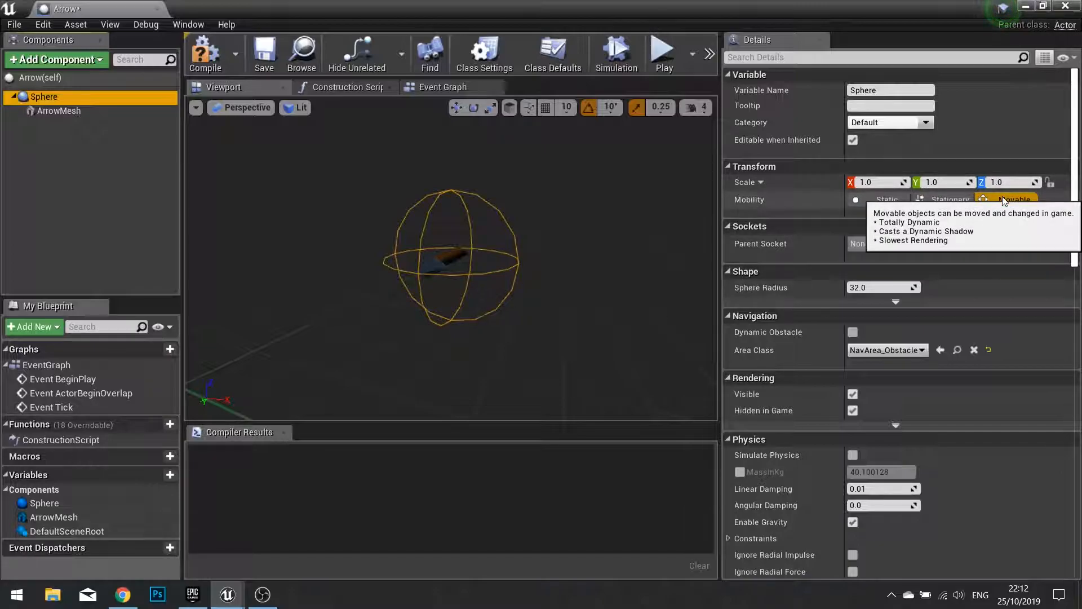
left_click(1009, 199)
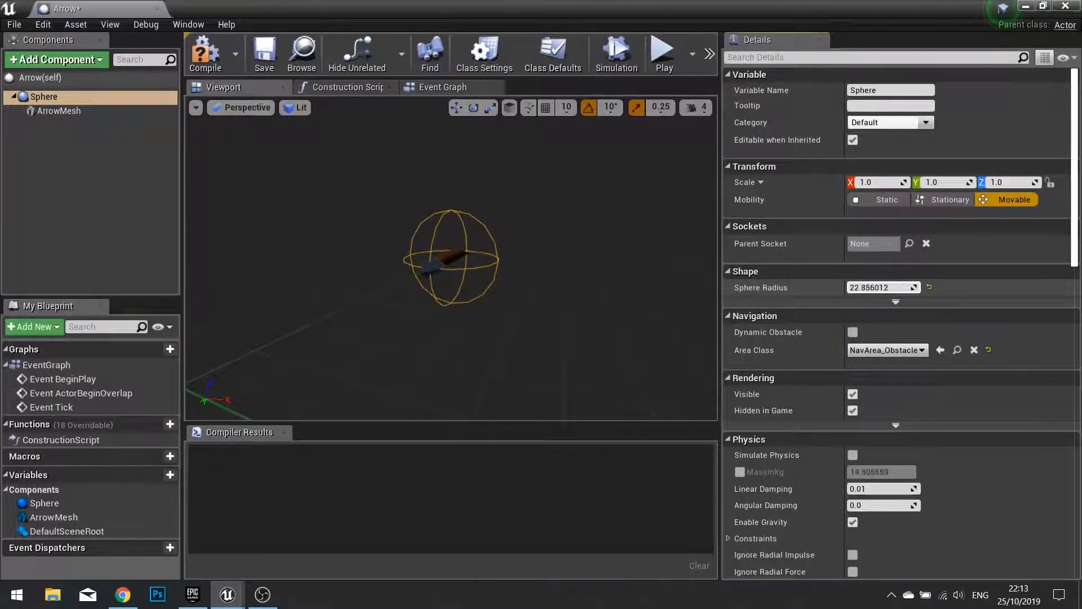
type("7.656222")
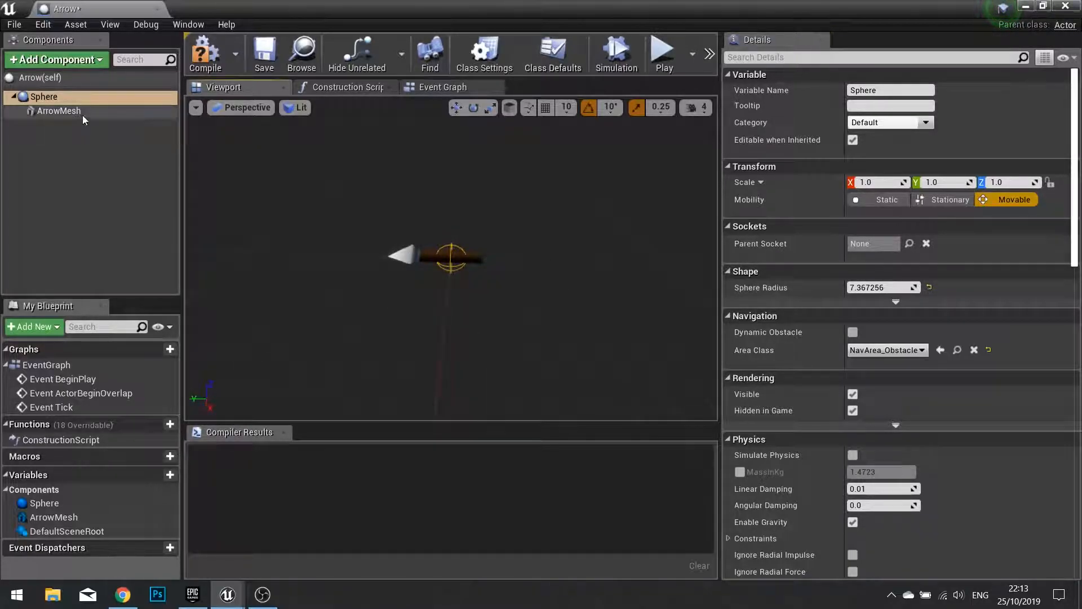
Step: Offset ArrowMesh to Location X -22.22 with Rotation Z -90, and compile the Arrow blueprint
left_click(58, 111)
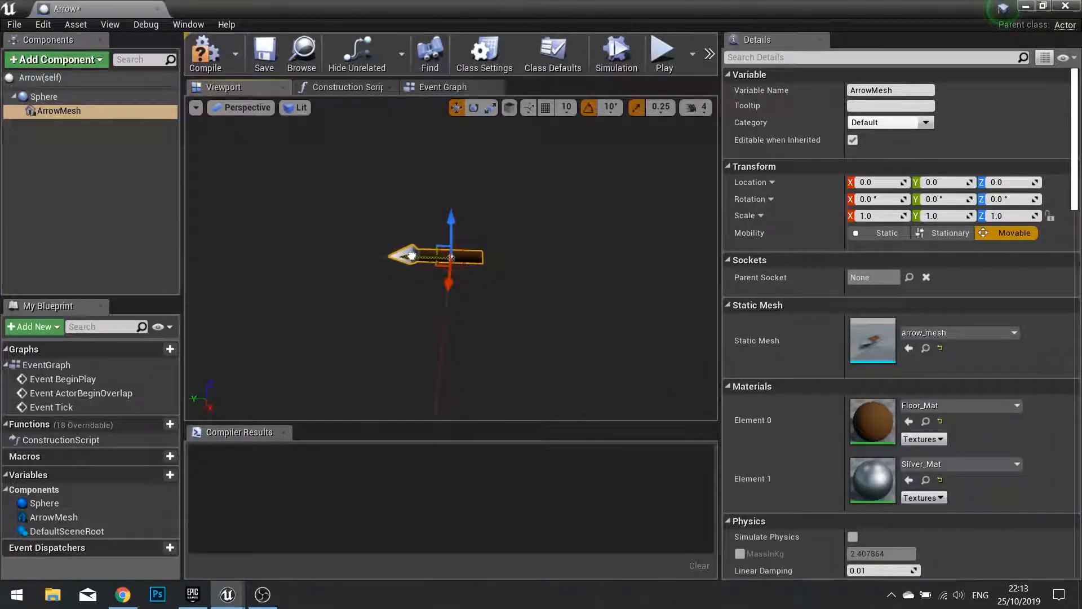
key("ctrl+z")
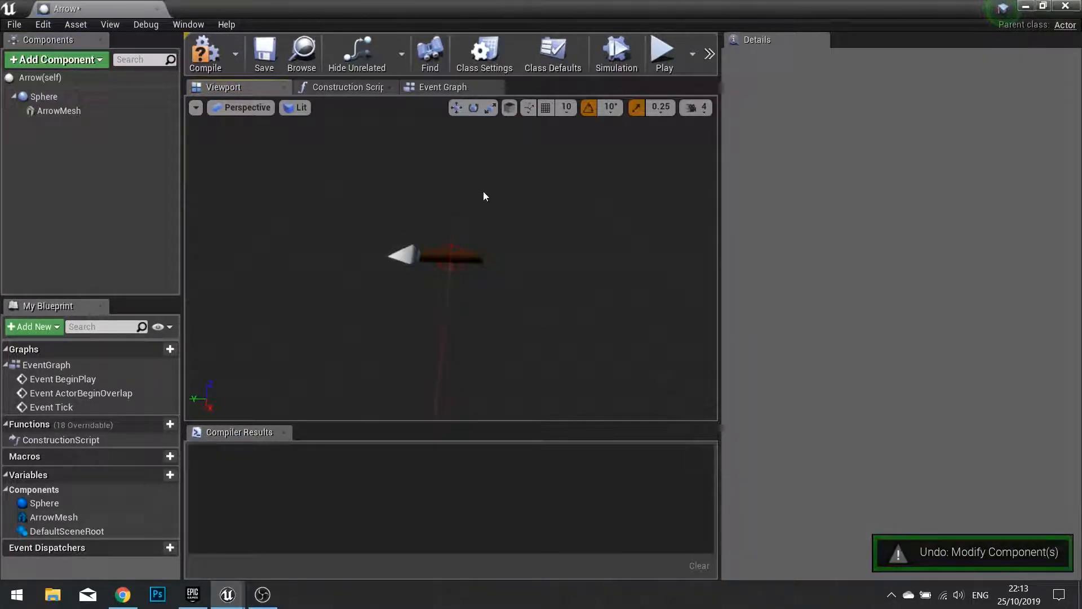
left_click(59, 110)
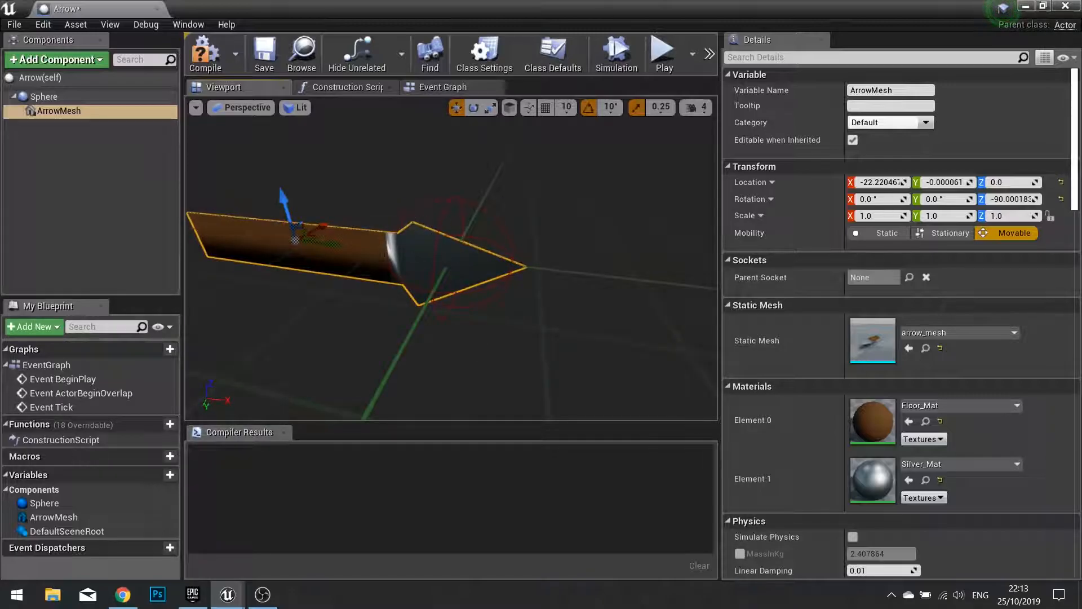
scroll("down", 3)
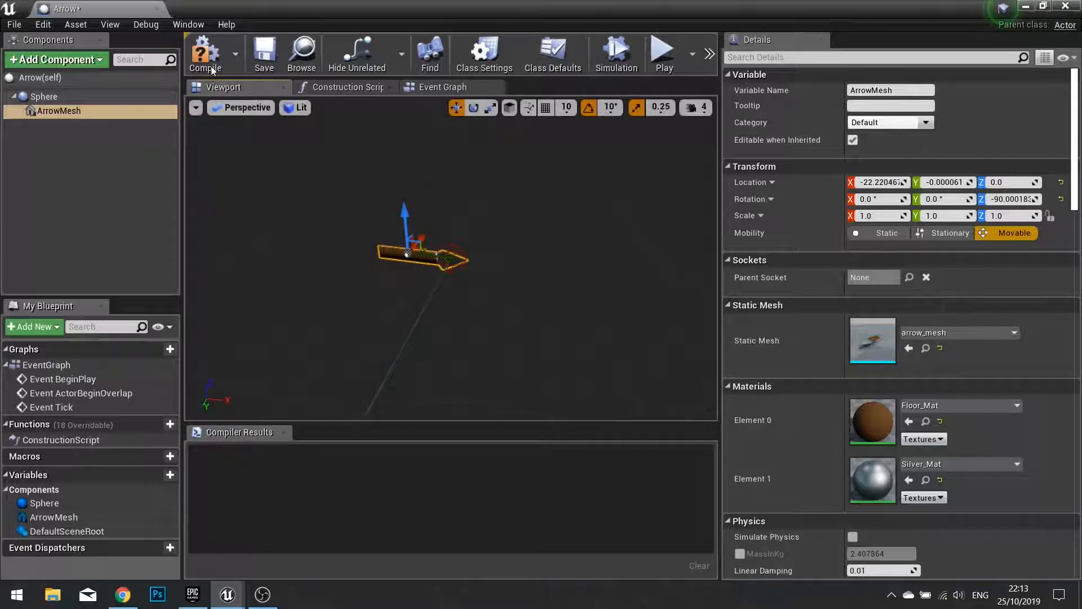
left_click(204, 54)
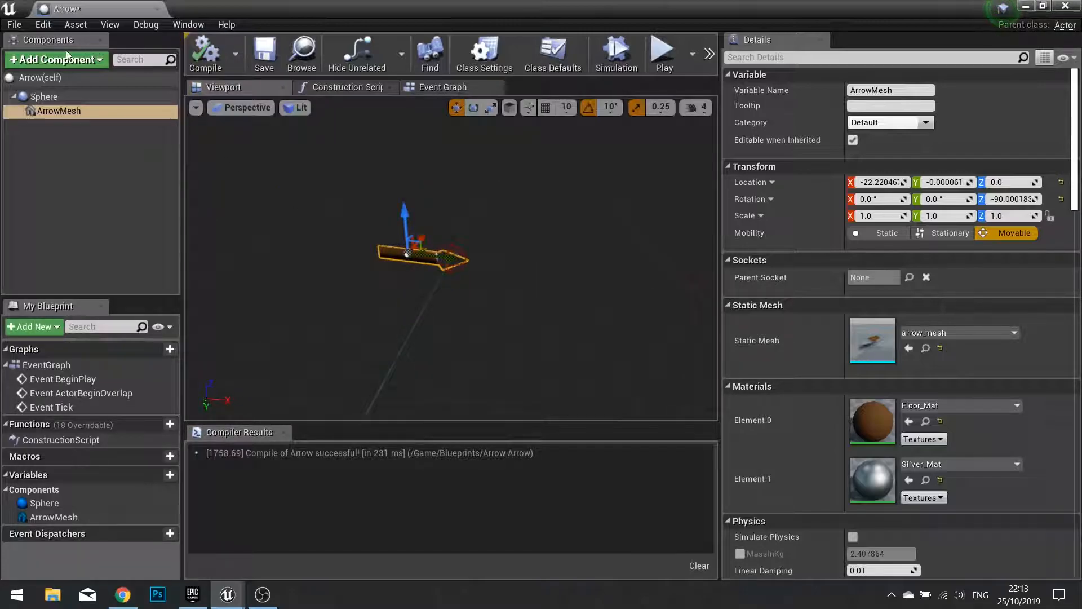
left_click(56, 60)
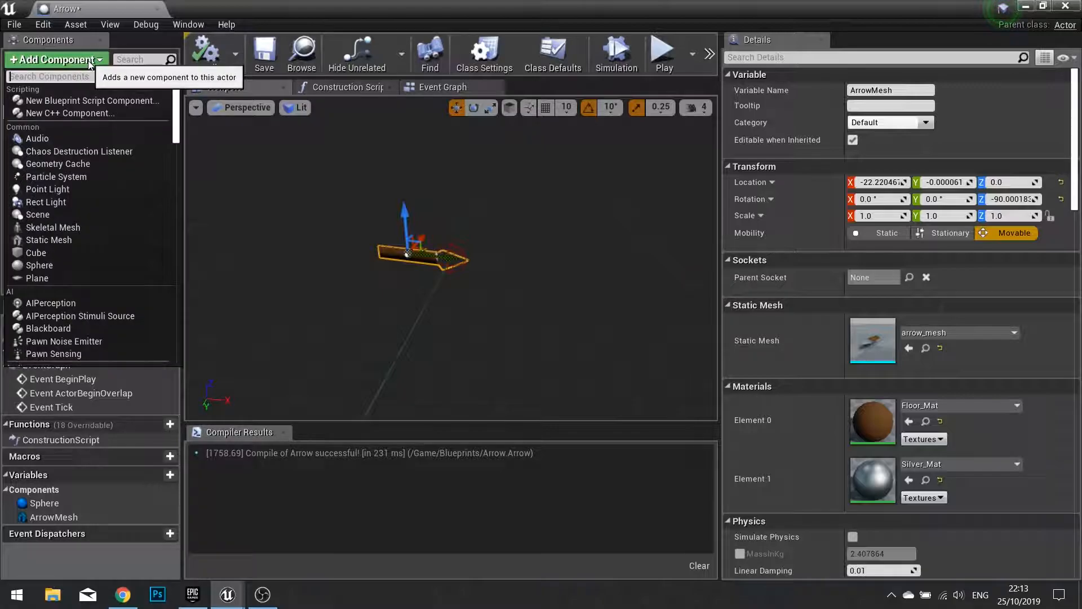
Step: Add a Projectile Movement component to Arrow and return to the Maze1 level editor
type("project")
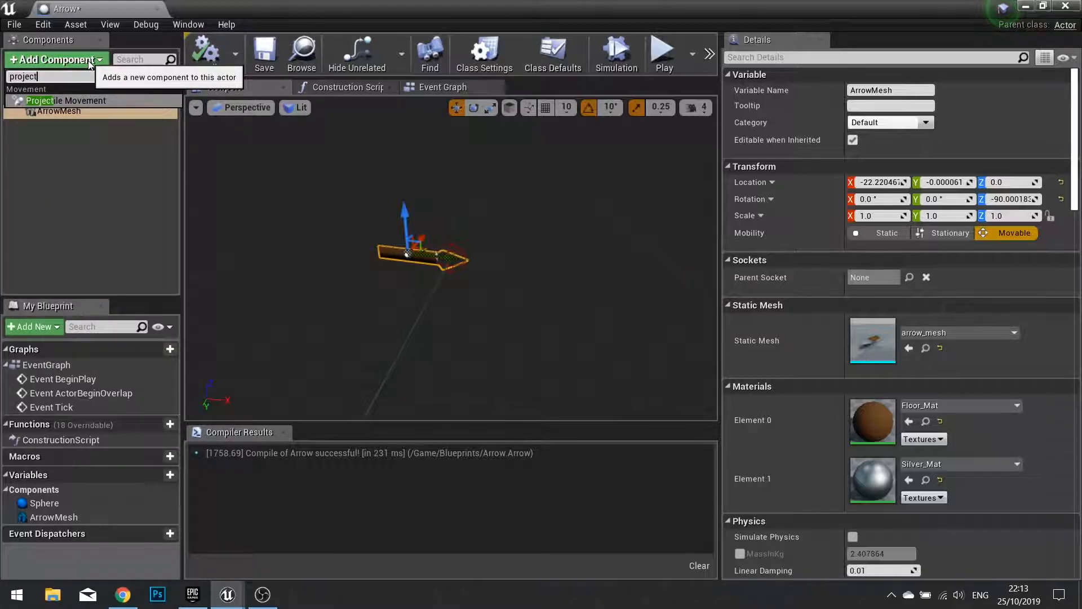
left_click(67, 101)
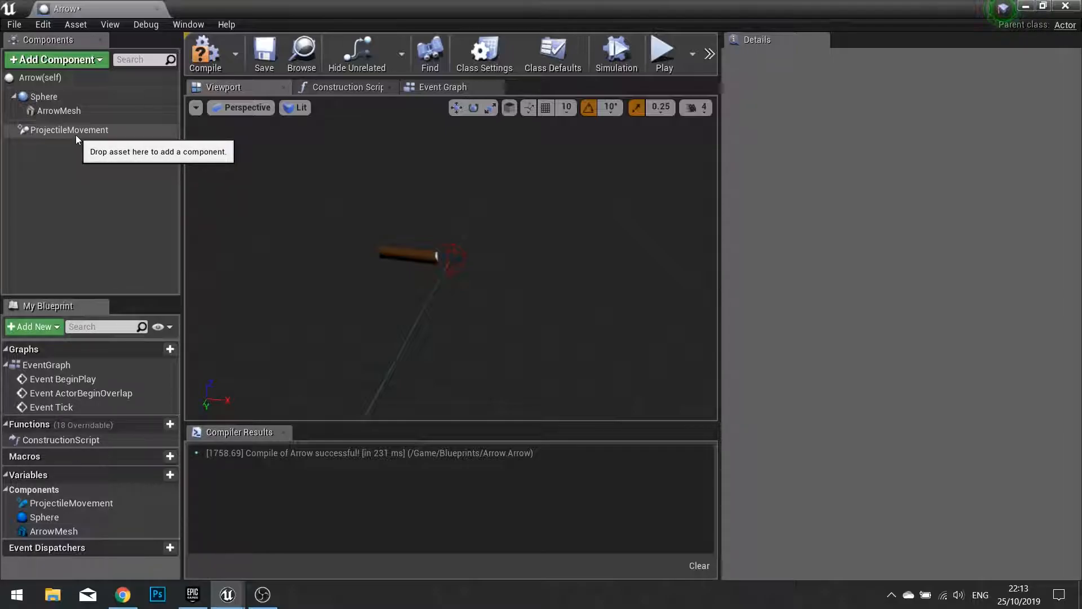
left_click(205, 54)
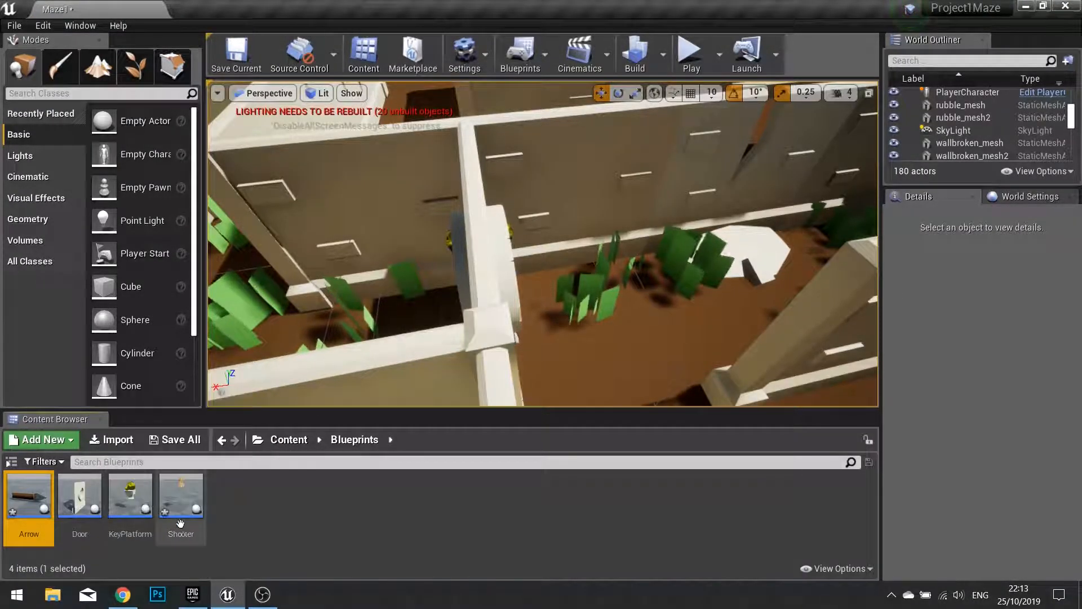
mouse_move(157, 511)
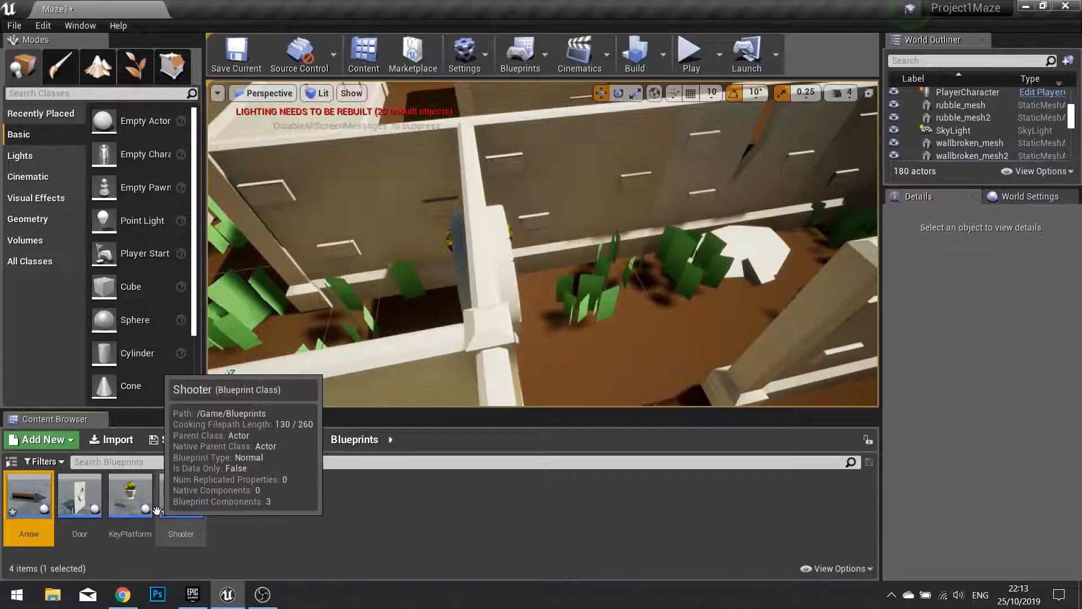